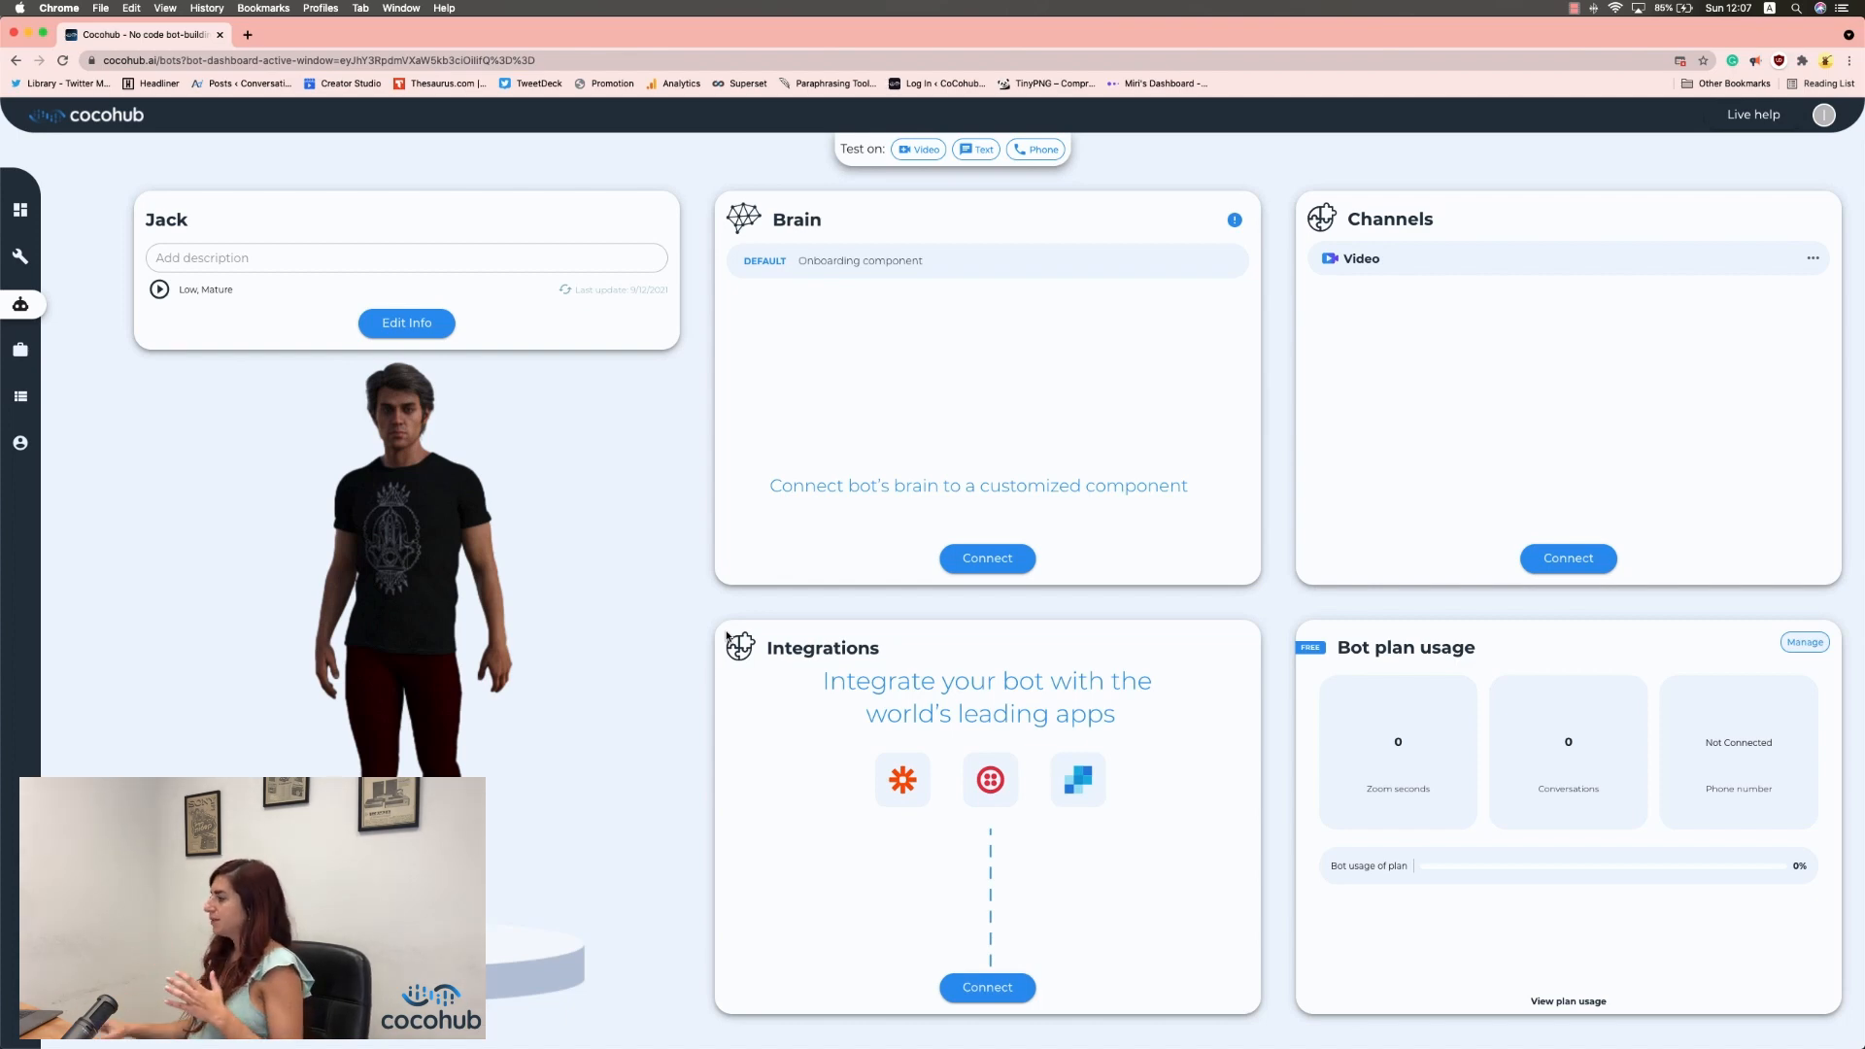
# Connect a custom component to the Brain card, opening the bot builder.
pyautogui.click(986, 557)
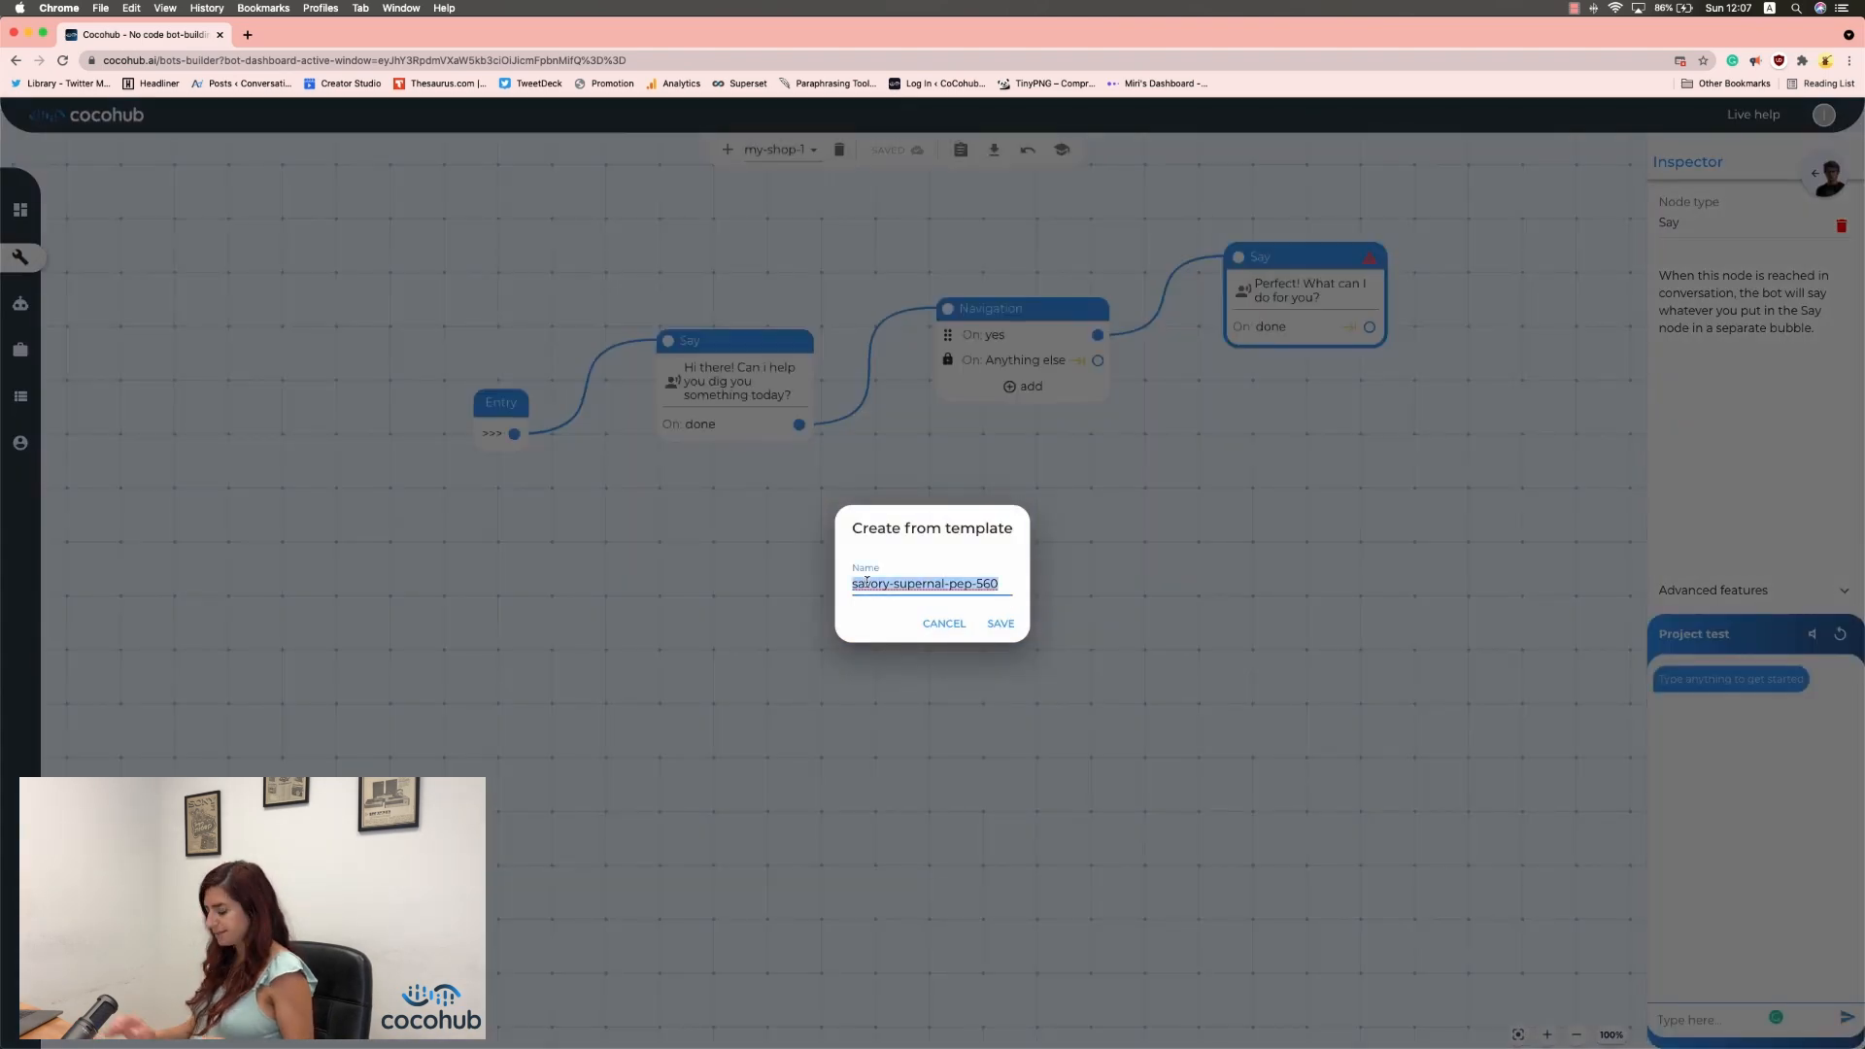
# Name the new template project 'my-shop-1' and save it.
pyautogui.write('my-s')
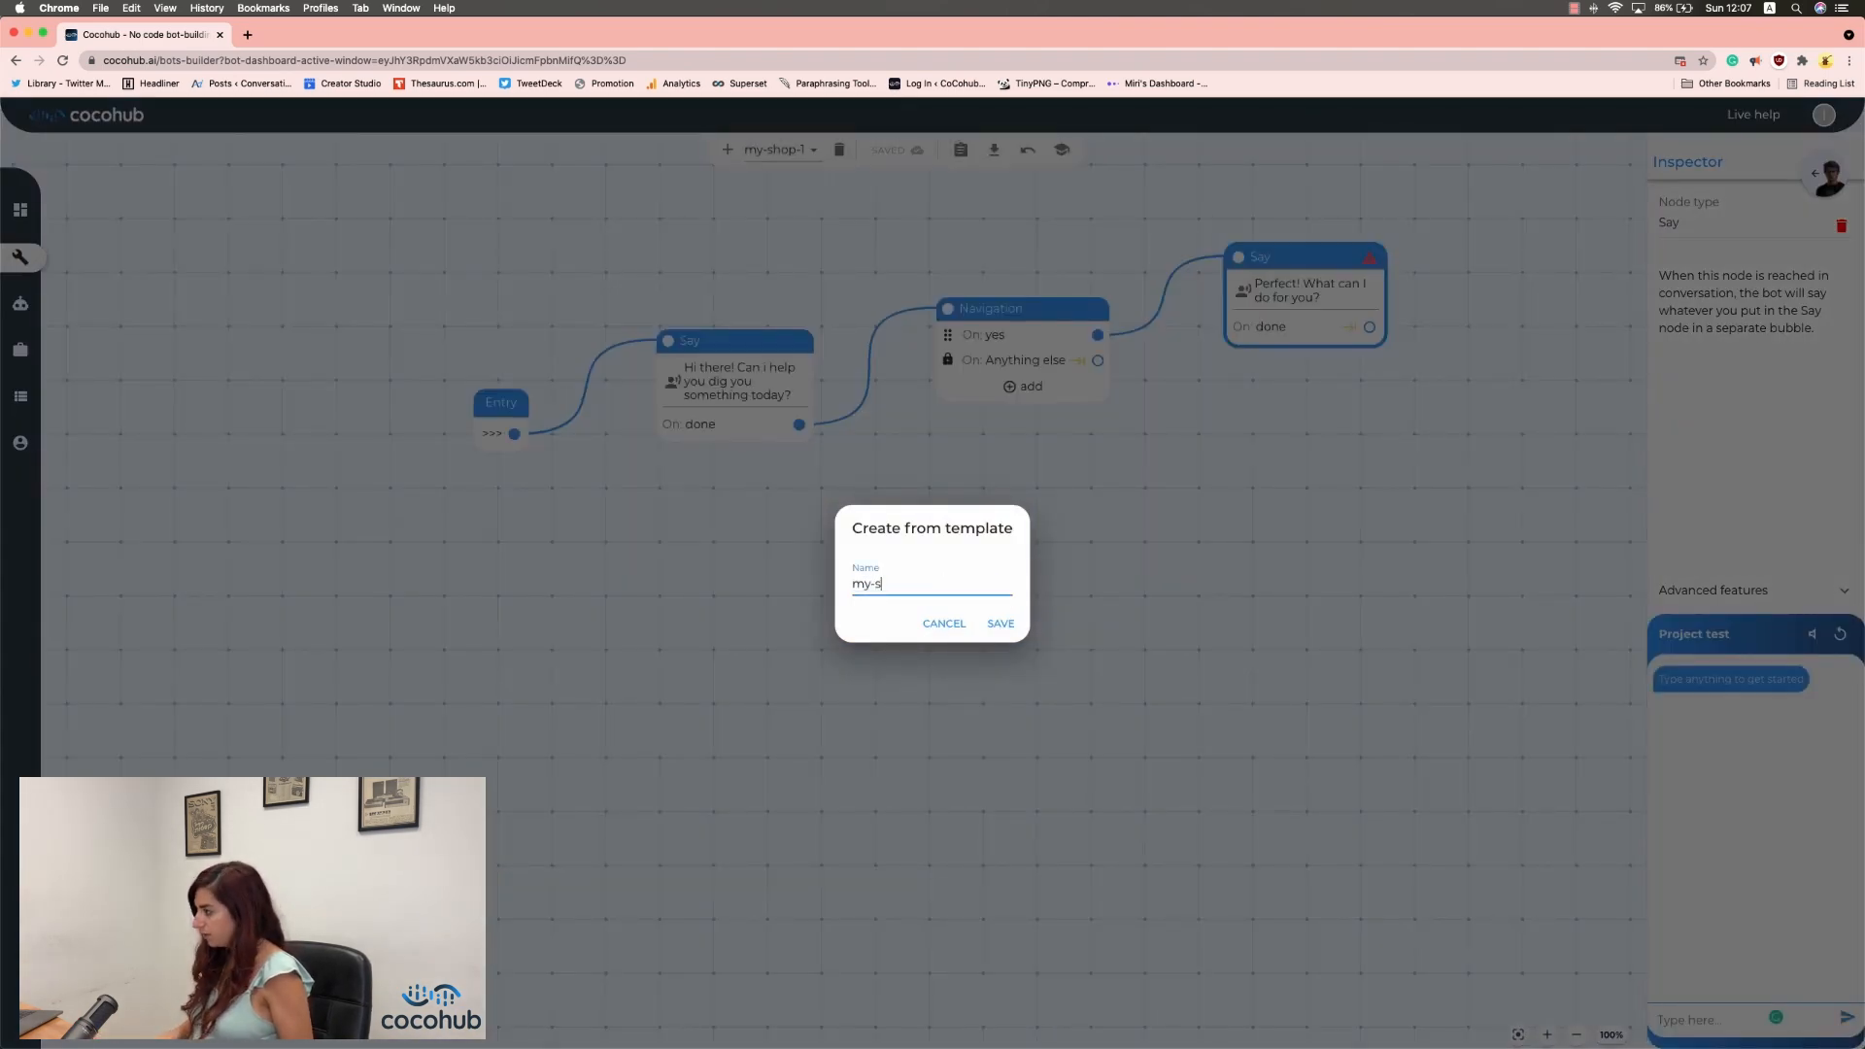
pyautogui.write('hop-')
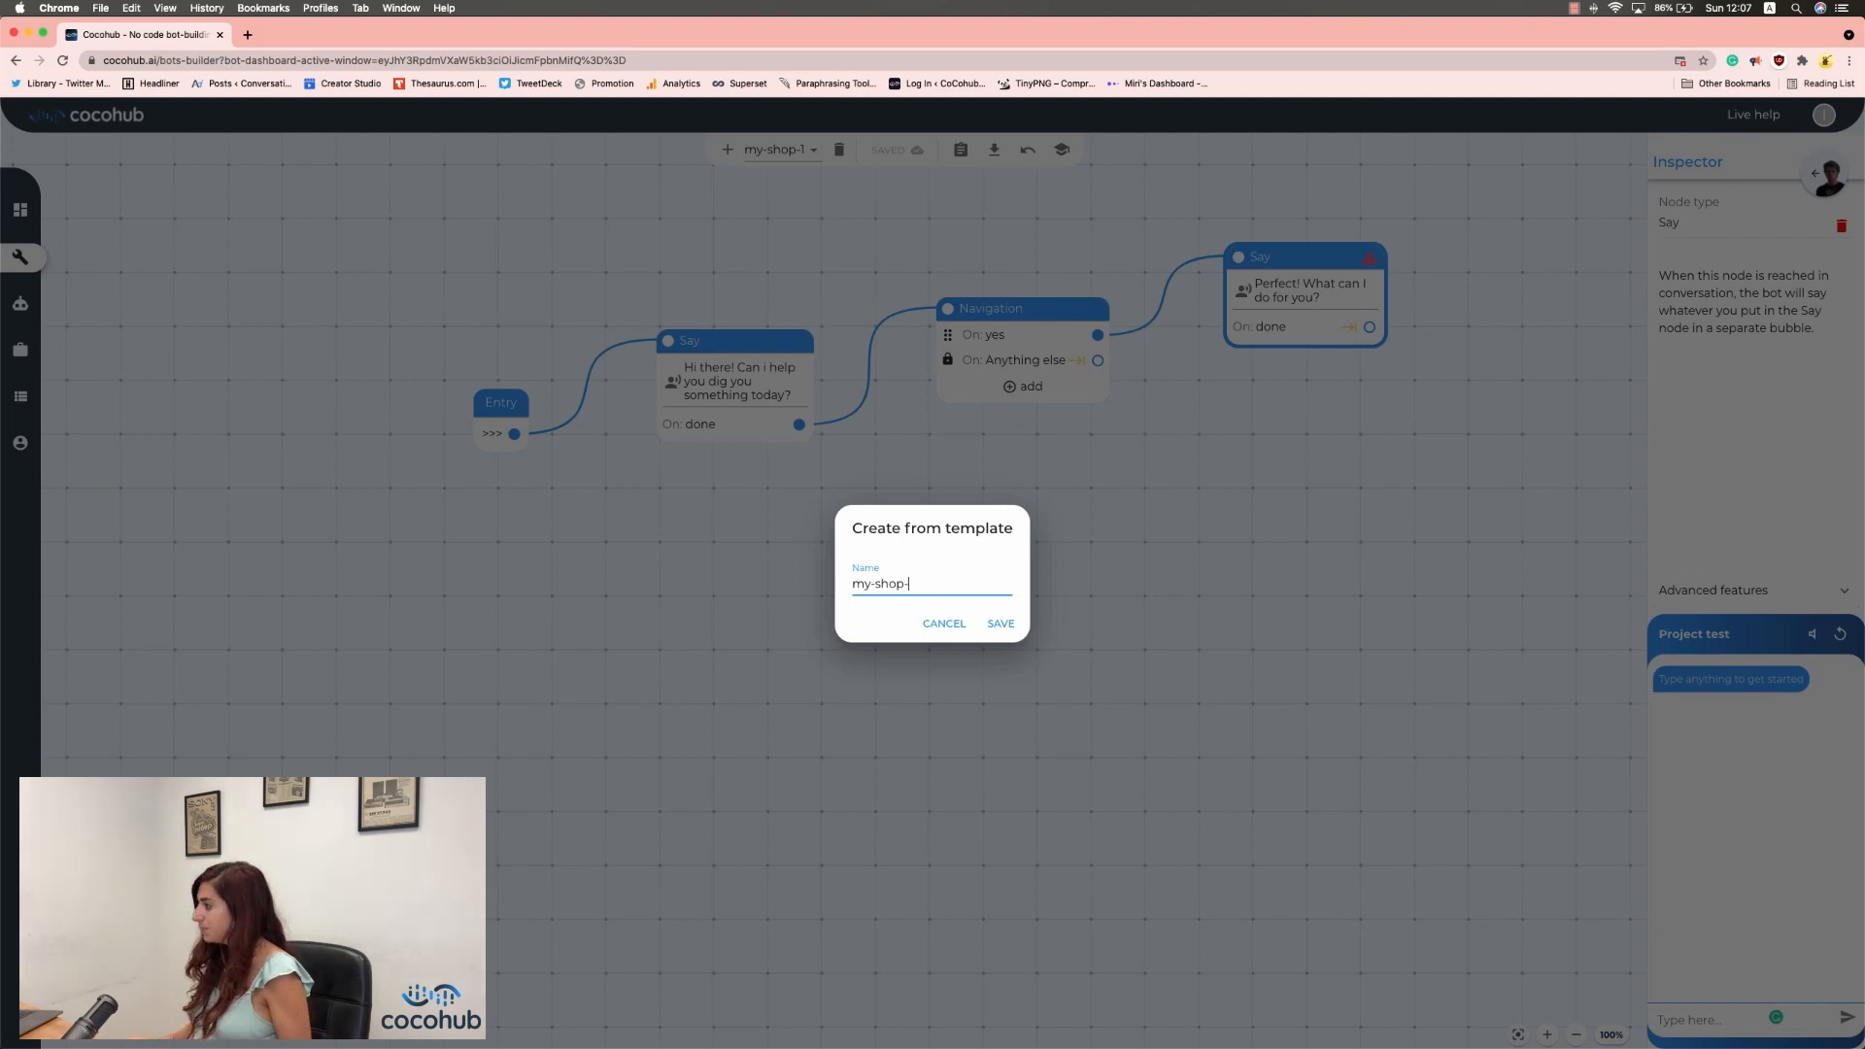
pyautogui.click(1000, 624)
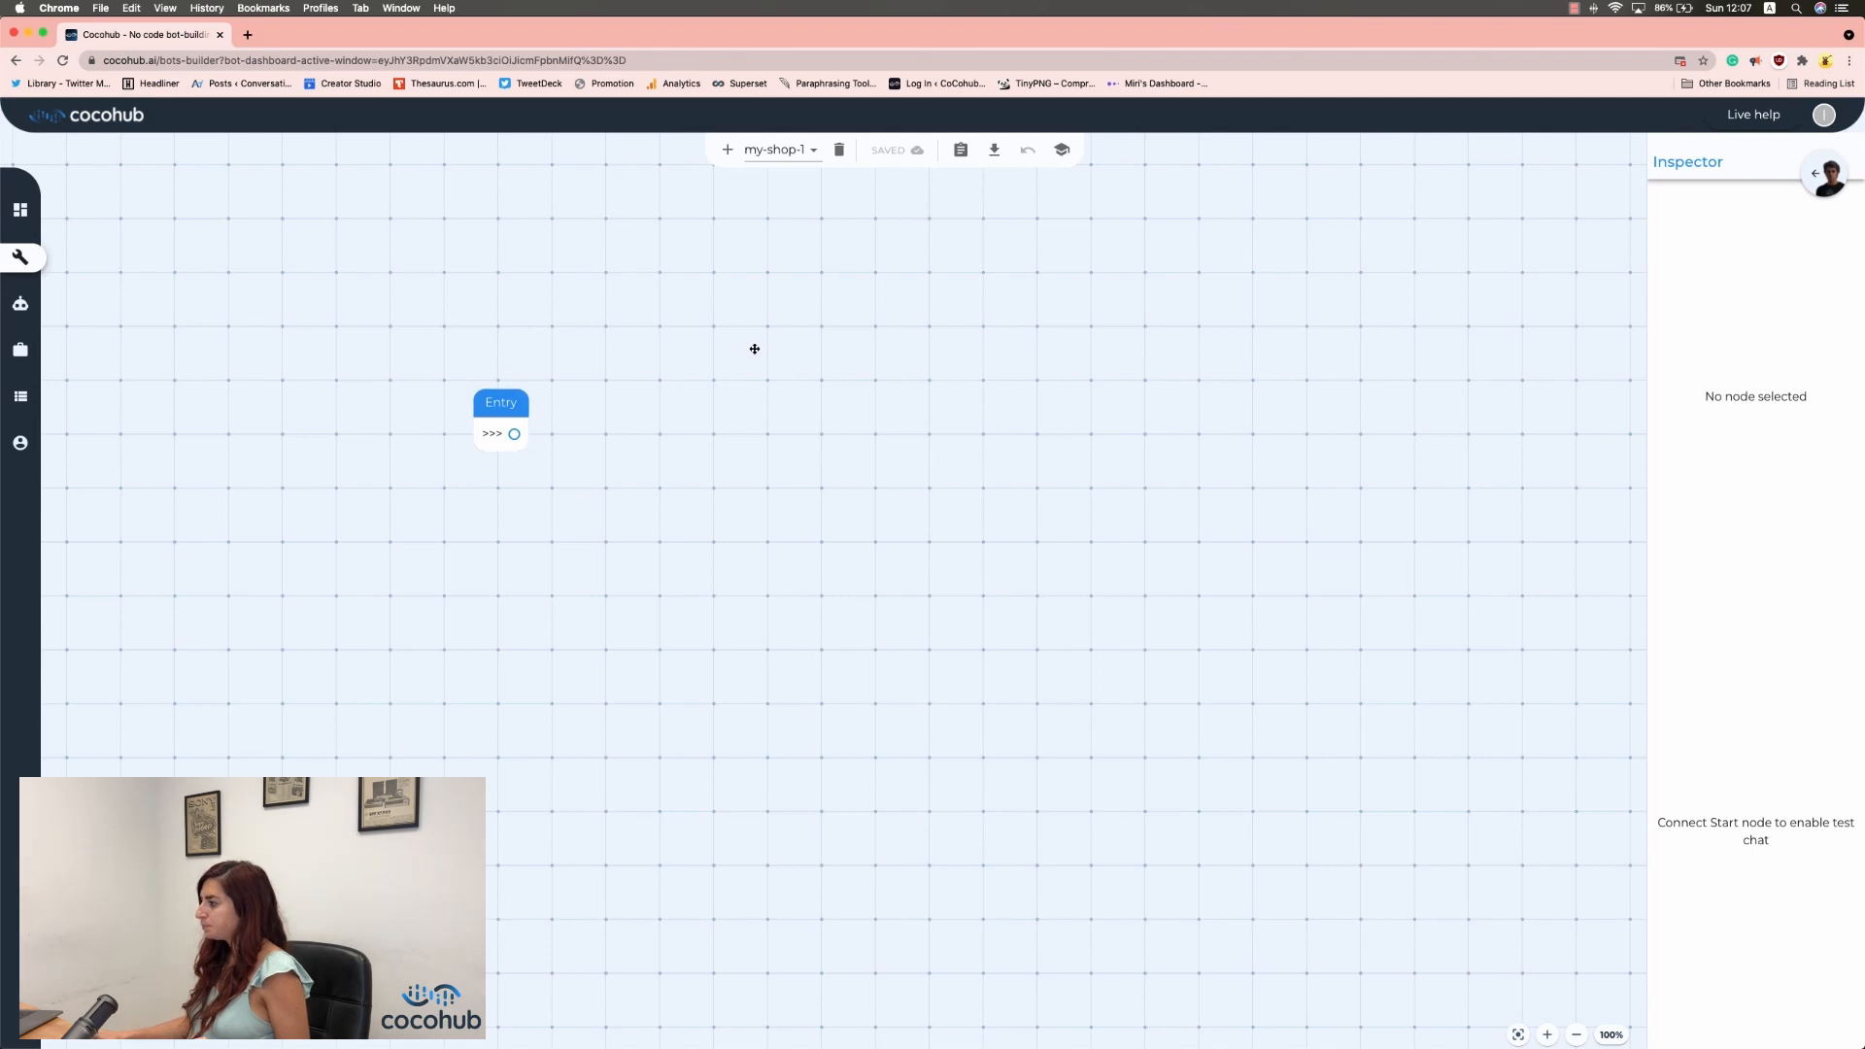
# Add a Say node 'Welcome to my shop, herbivor, can I help you dig up something today?!' linked from Entry.
pyautogui.moveTo(754, 348); pyautogui.dragTo(703, 383)
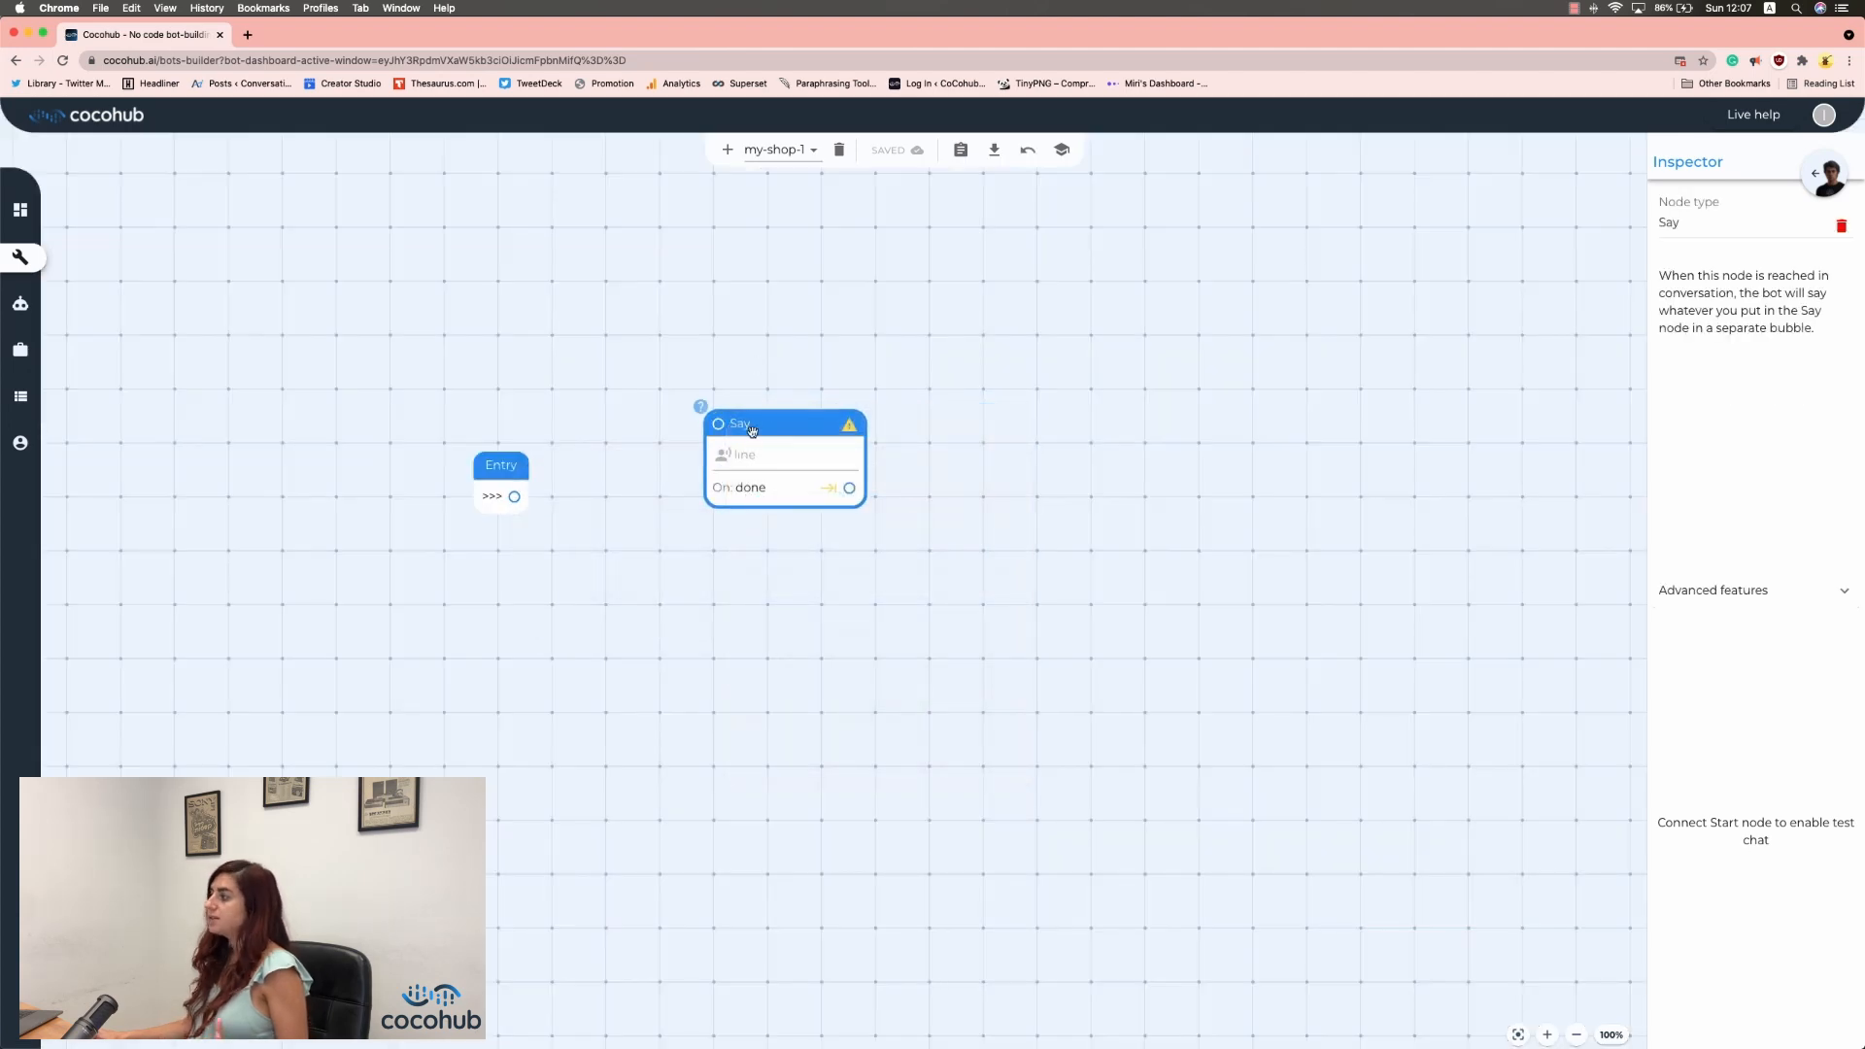
pyautogui.write('Welcome to my shop, herbivor, can I help you dig up something today?!')
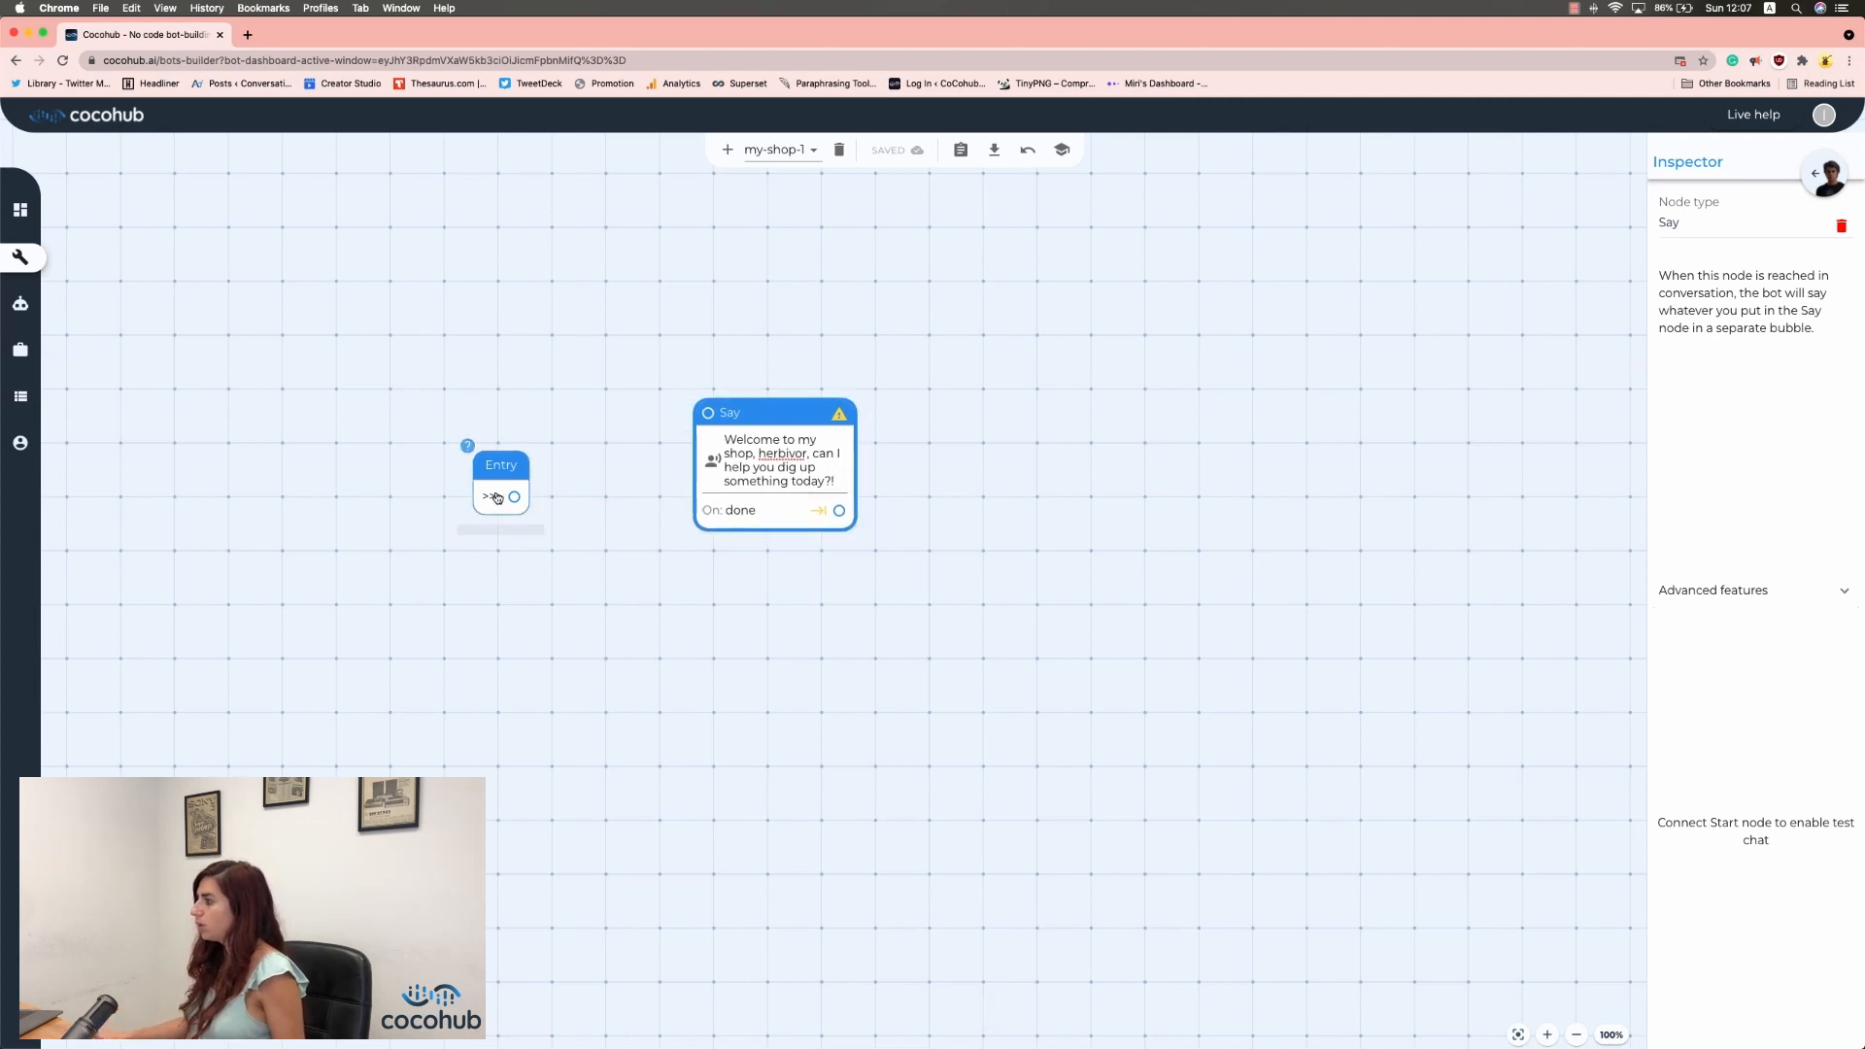
pyautogui.moveTo(513, 497); pyautogui.dragTo(708, 413)
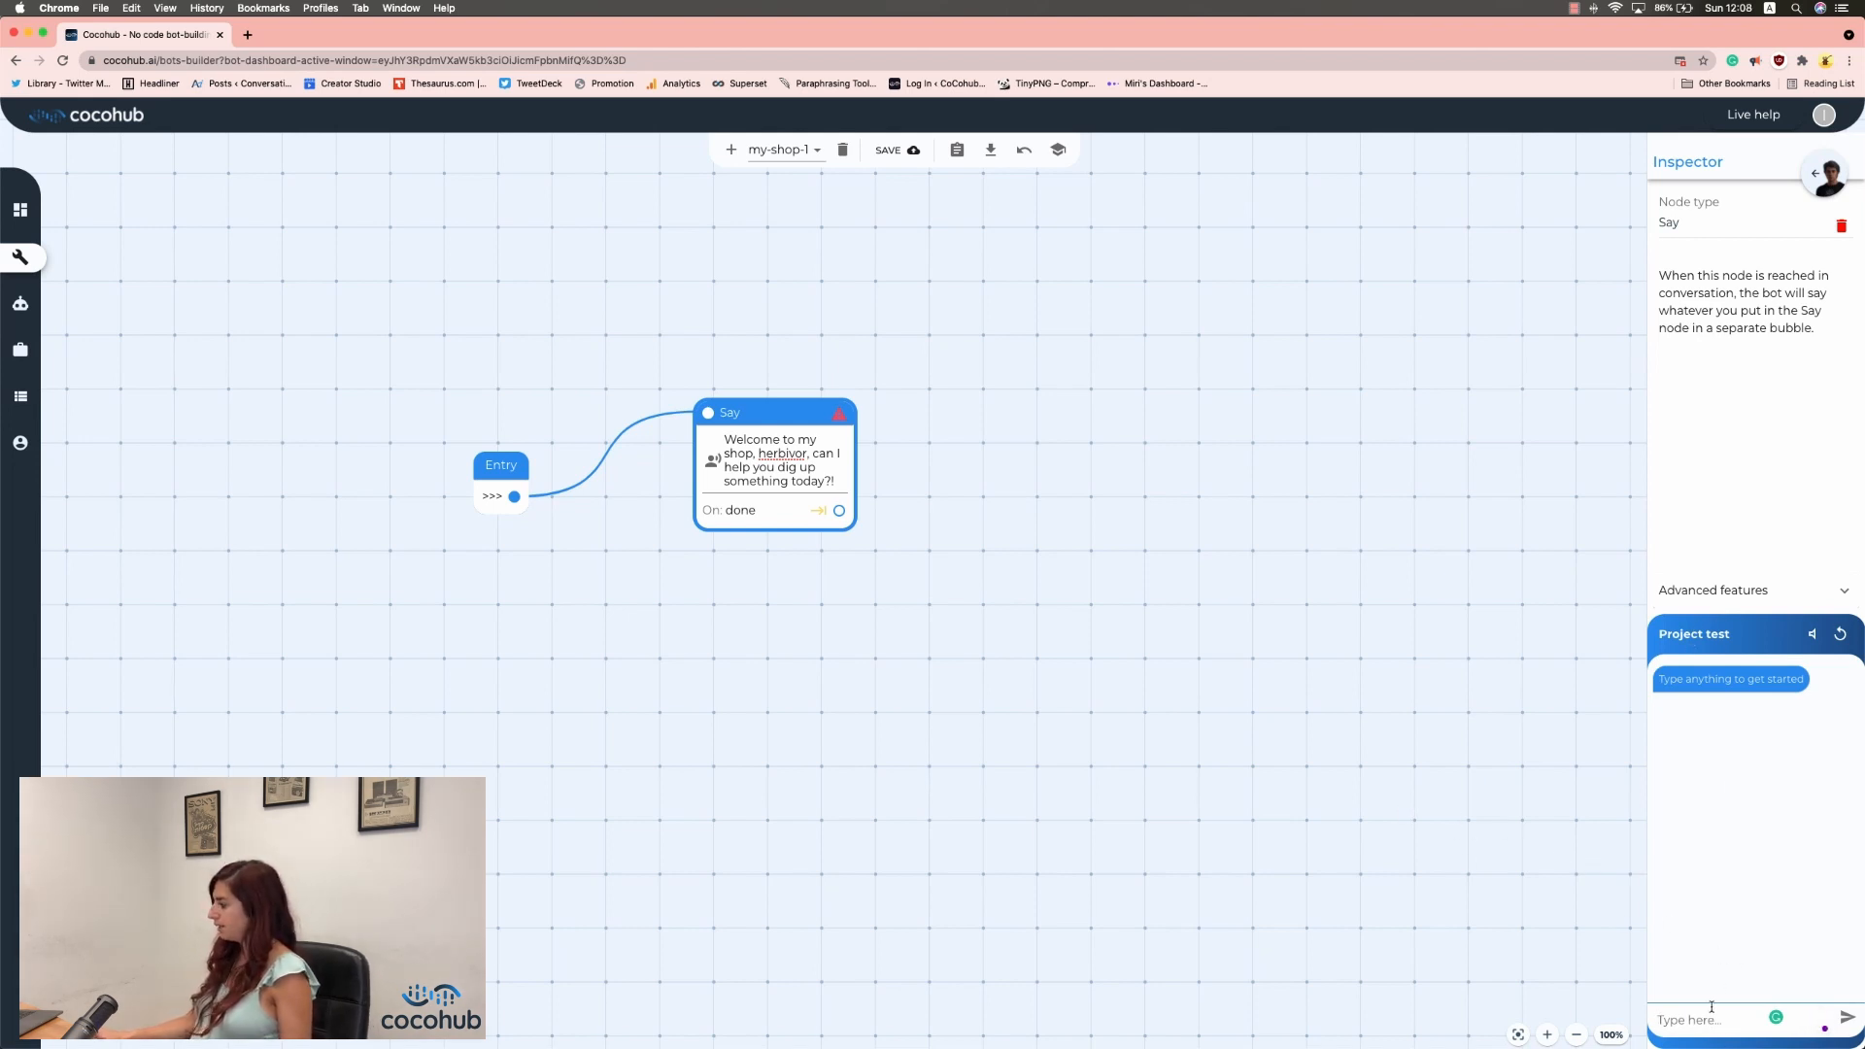
# Send 'hi' in the test chat to get the shop greeting.
pyautogui.write('hi')
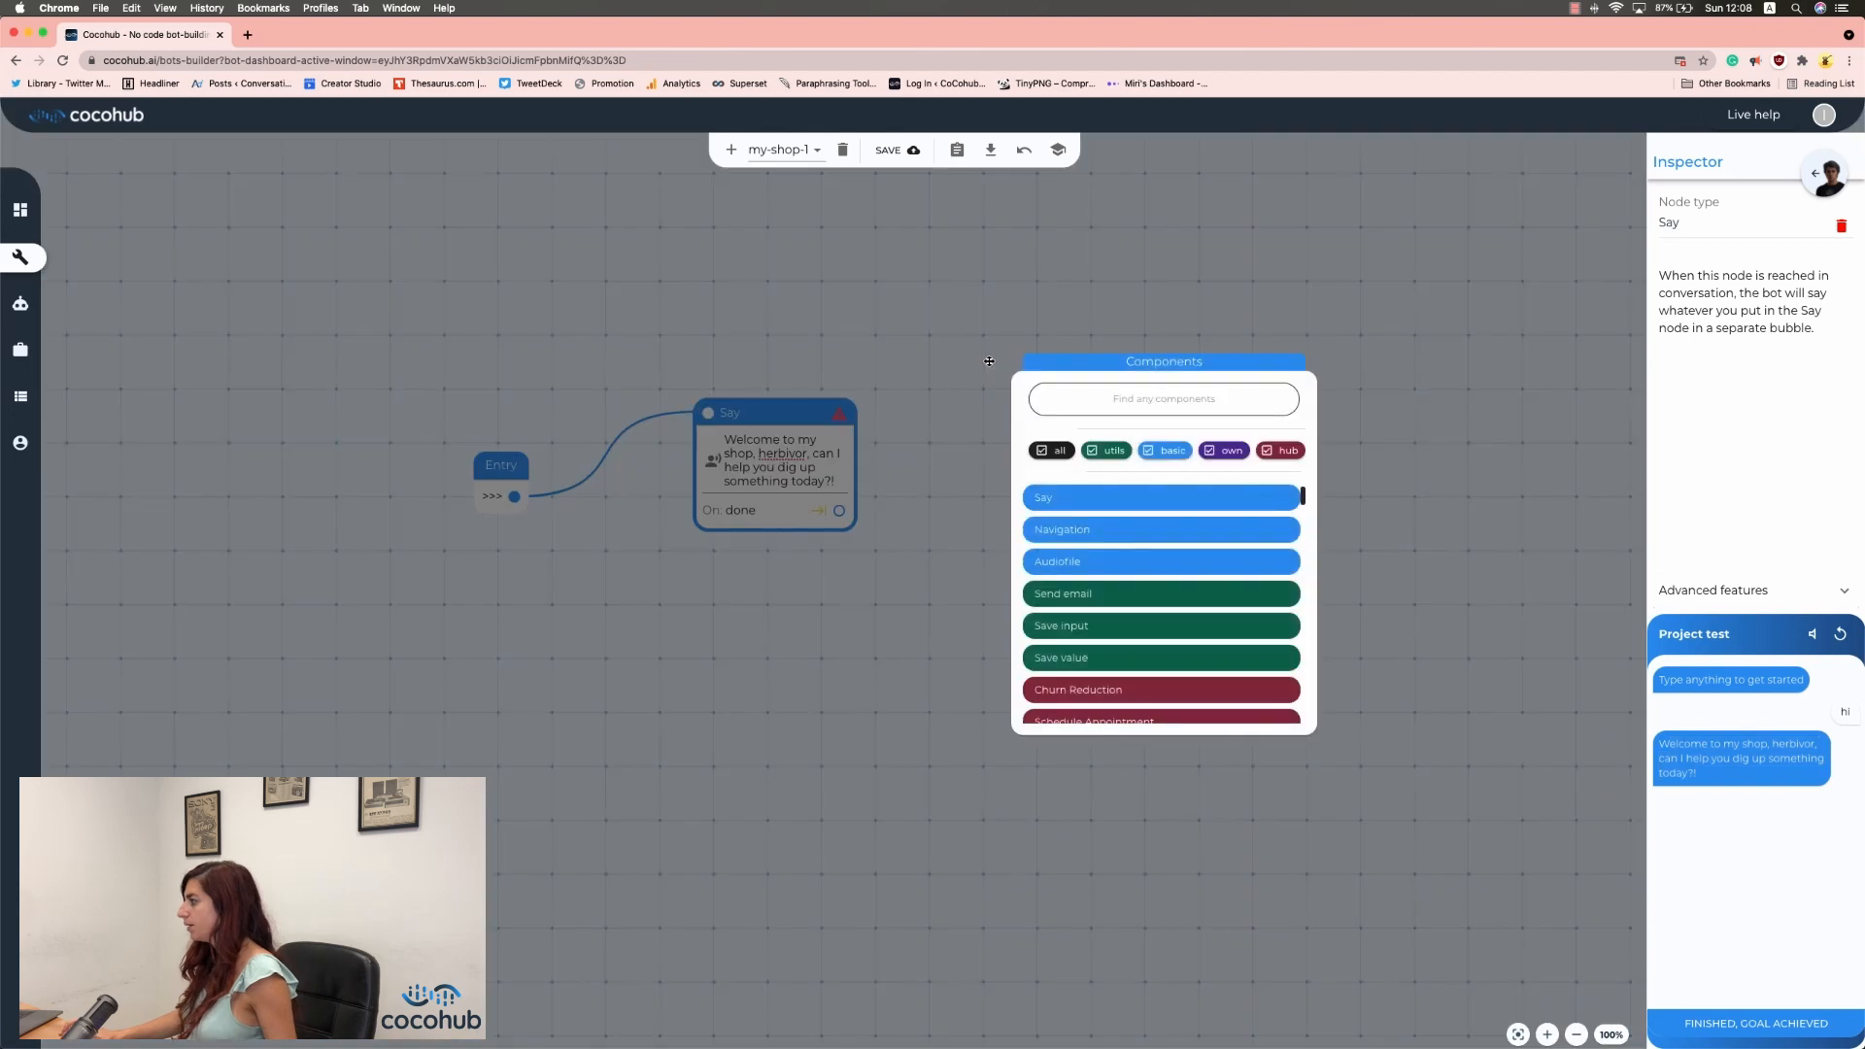
pyautogui.moveTo(1061, 529)
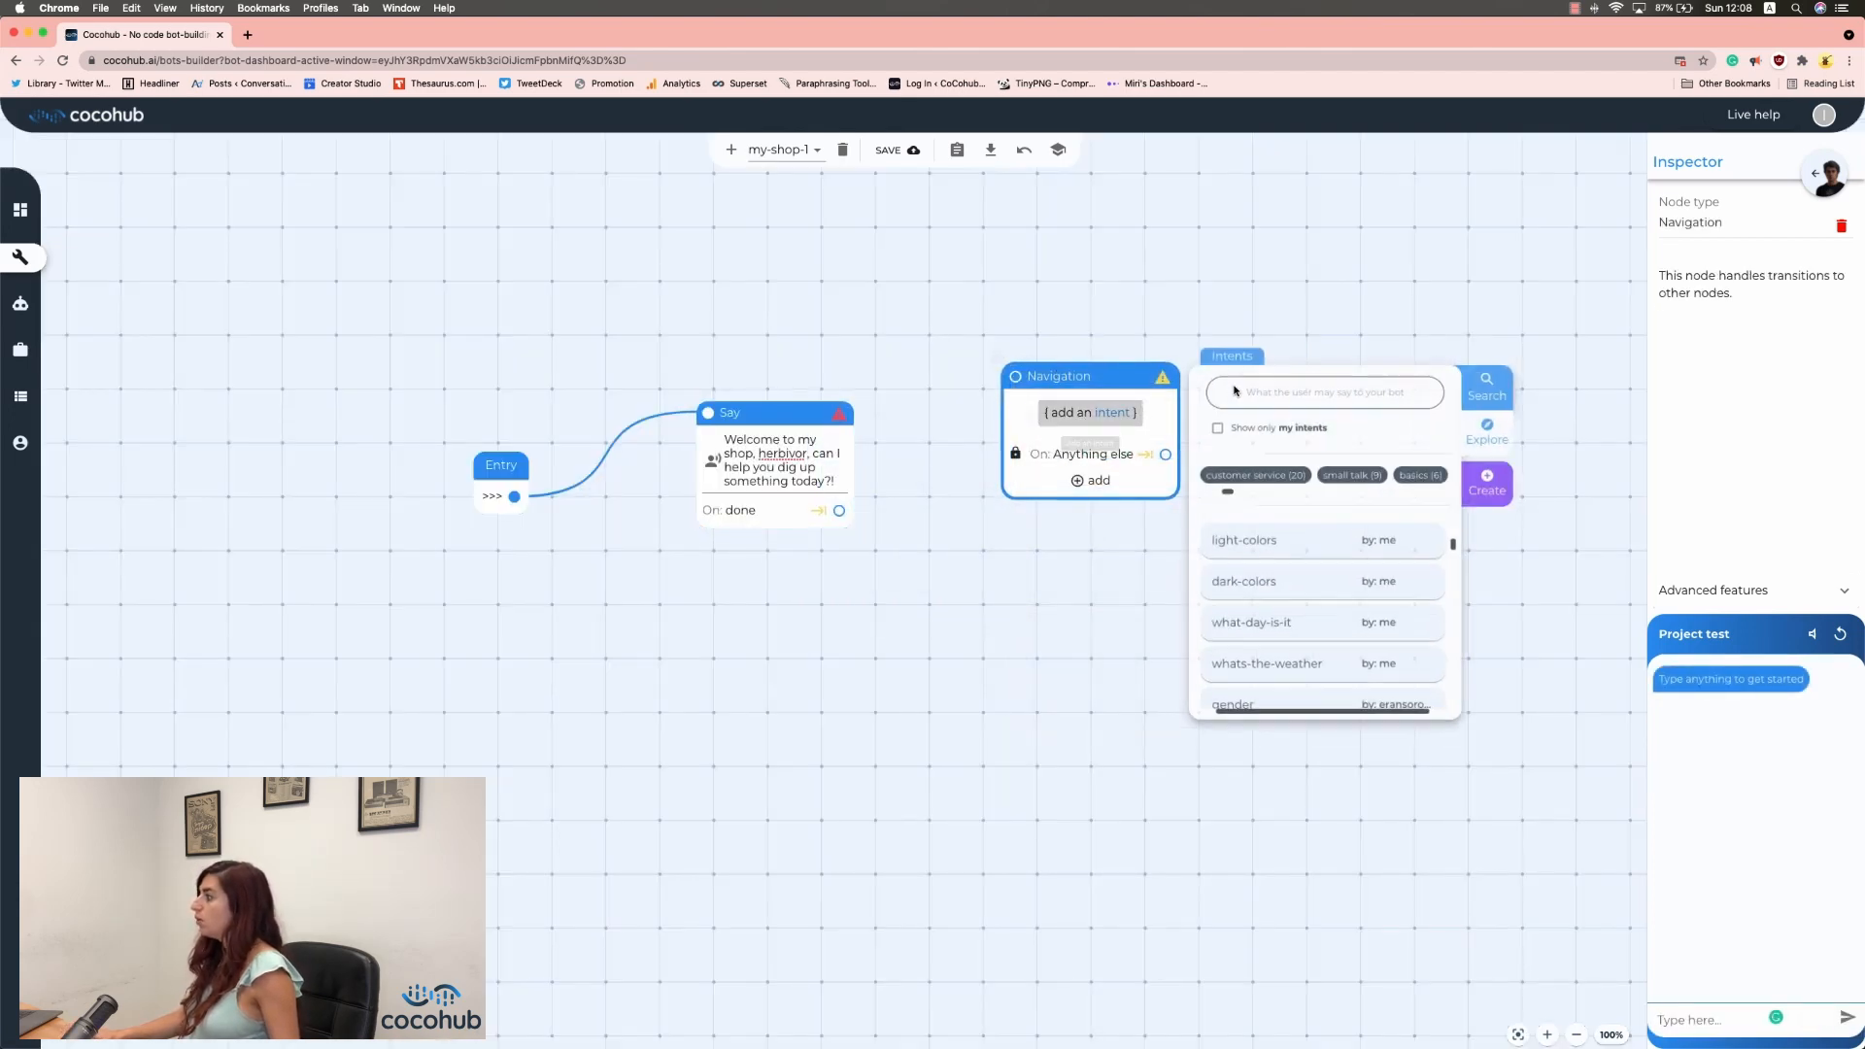
# Add the 'yes' intent to the Navigation node after the greeting.
pyautogui.write('yes')
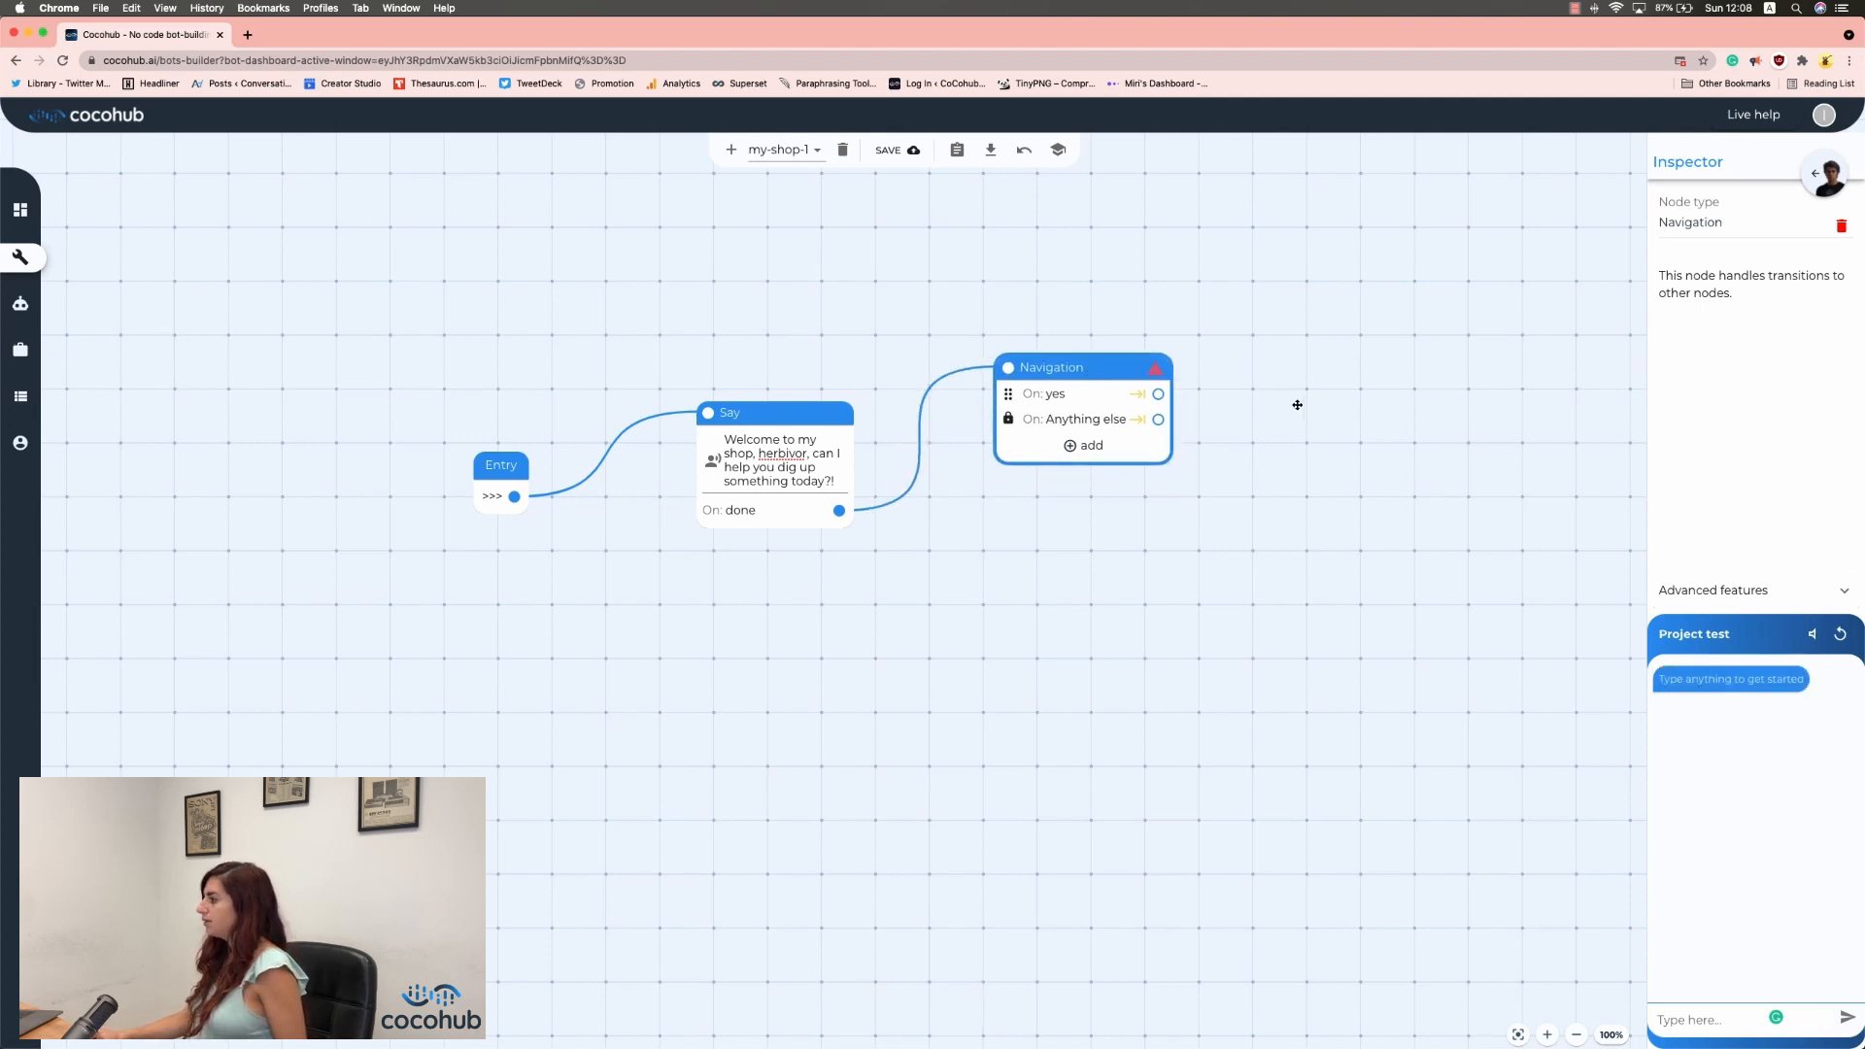
pyautogui.click(1082, 445)
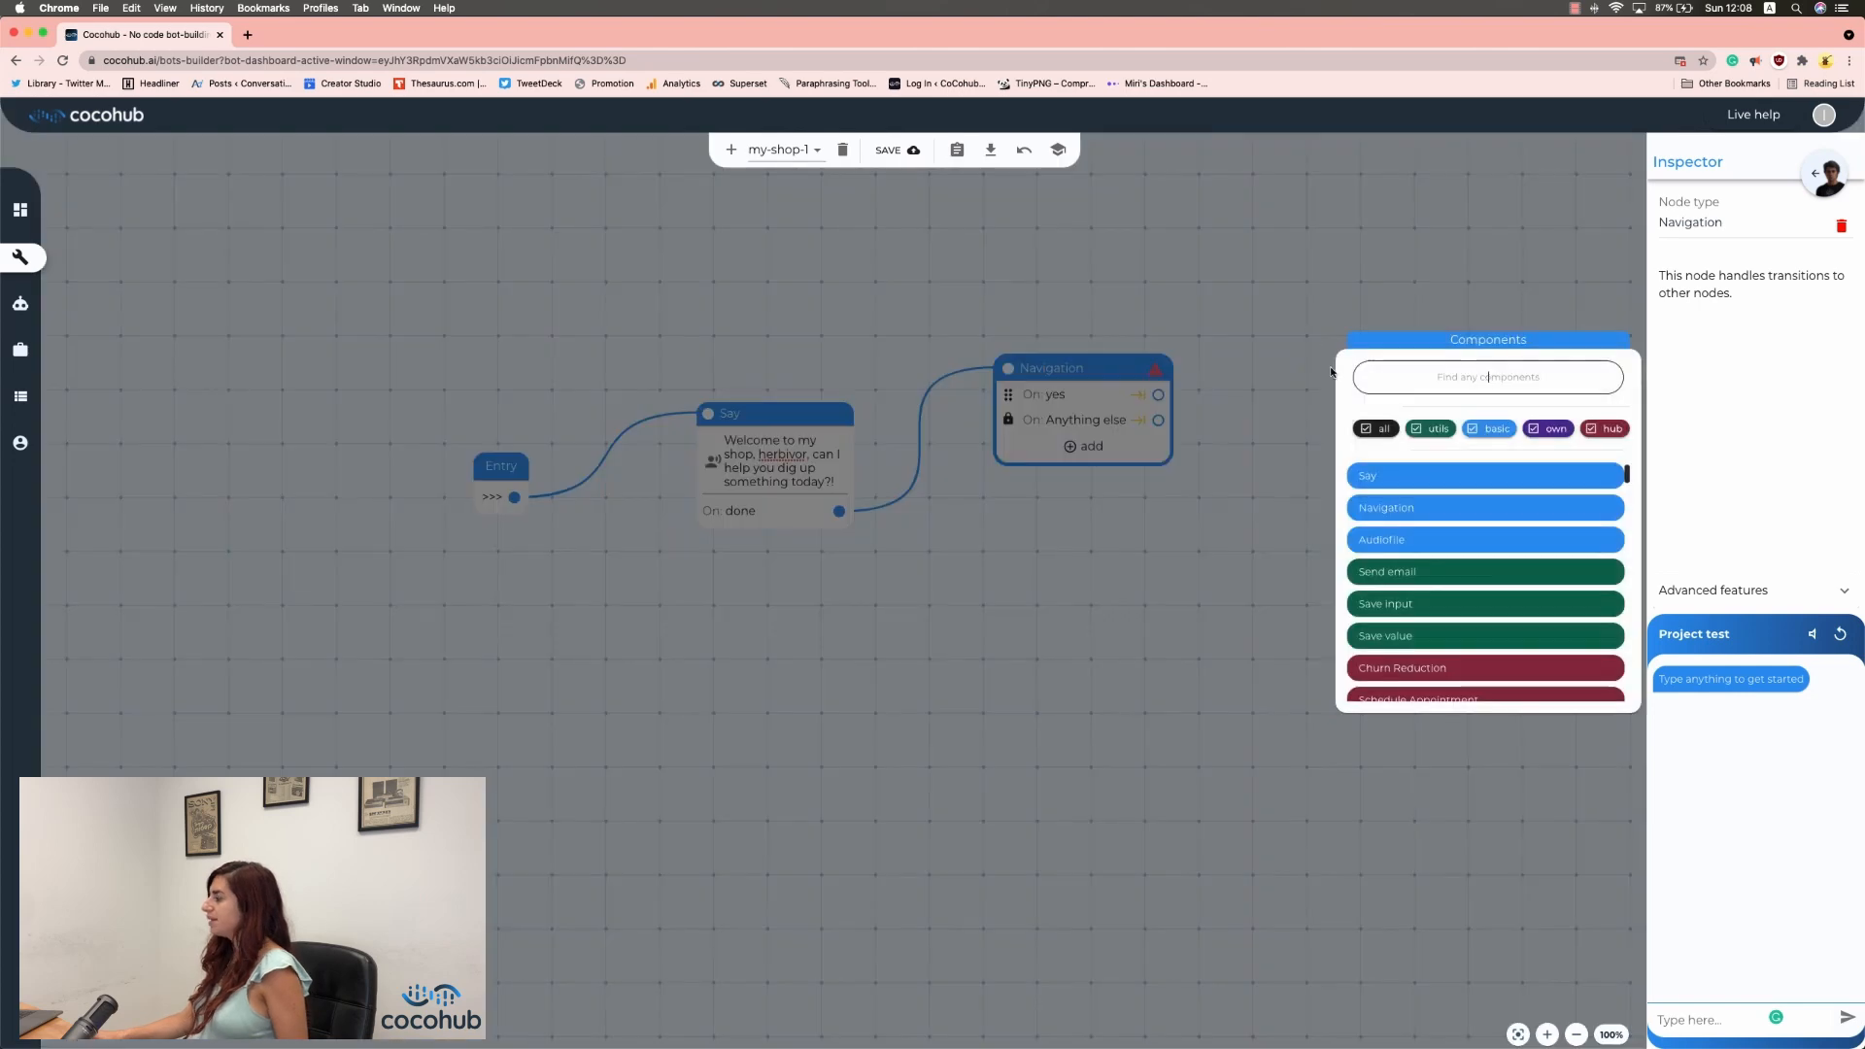
# Add a Say node 'Great. How about some new sales?' on the yes branch and save.
pyautogui.click(1484, 476)
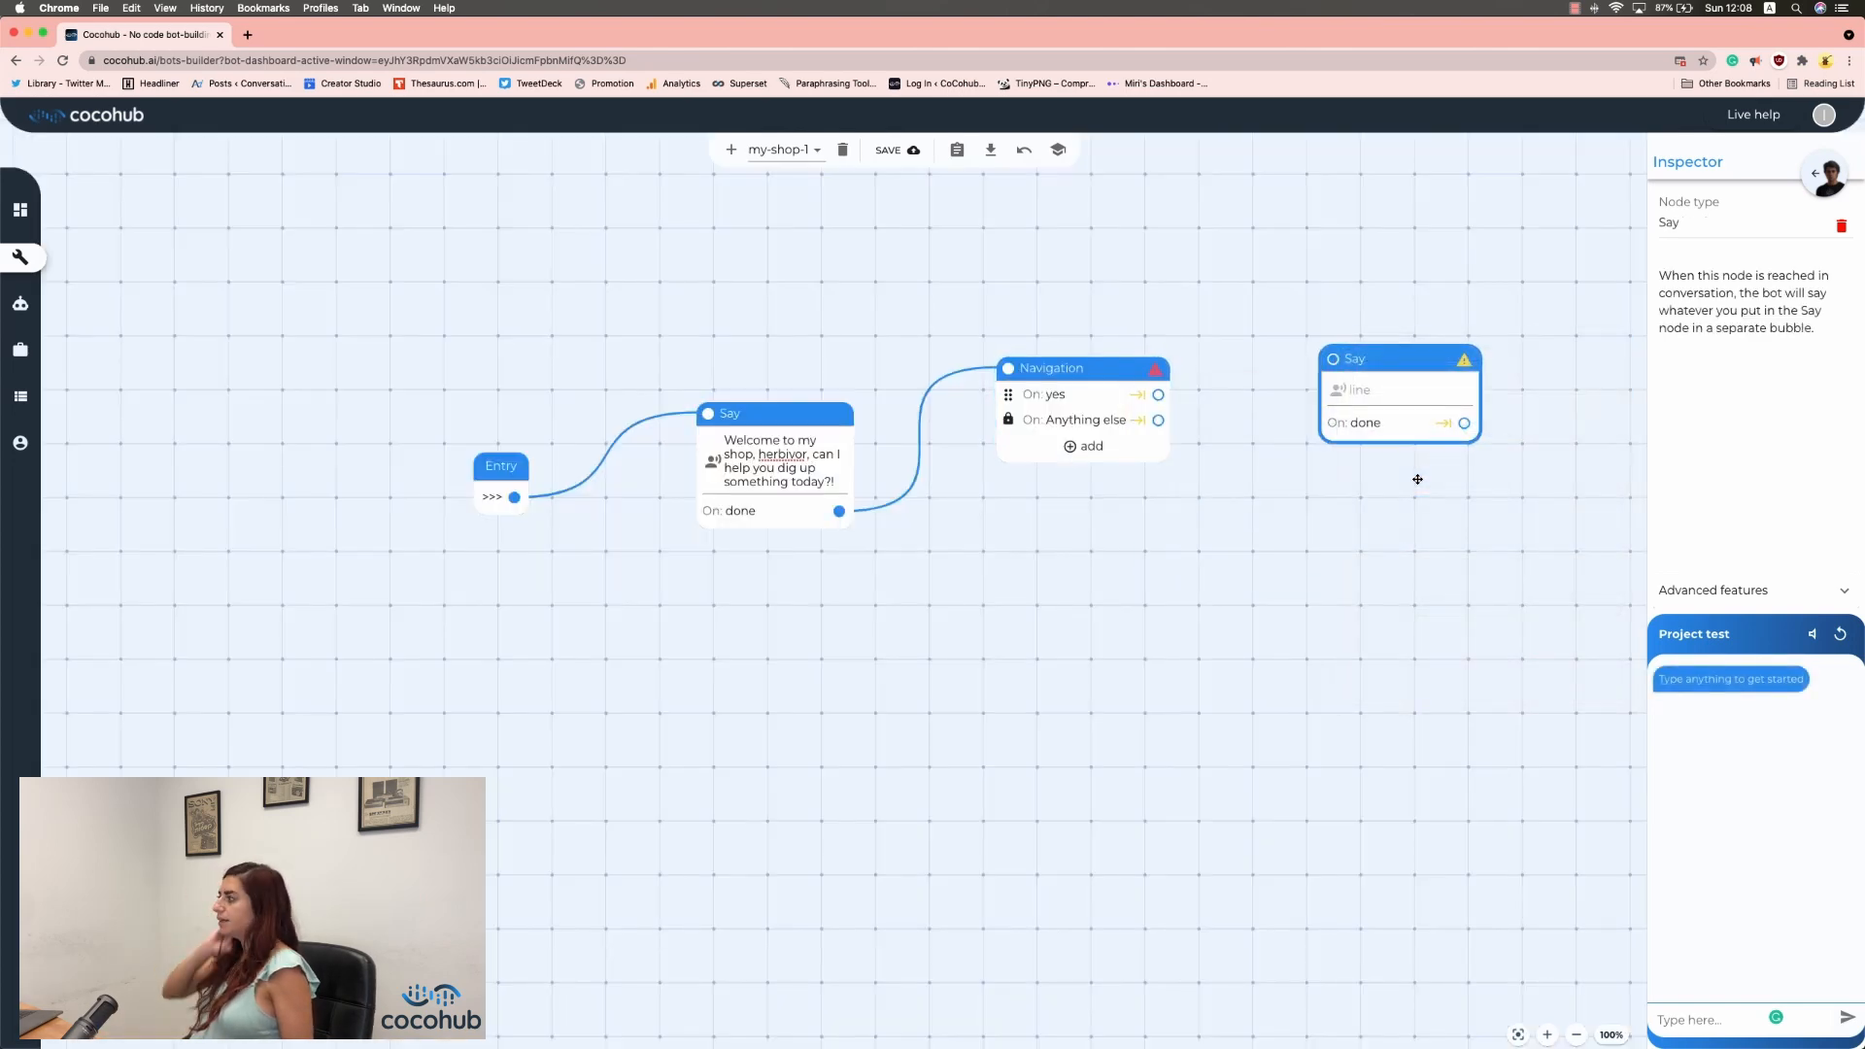
pyautogui.write('g')
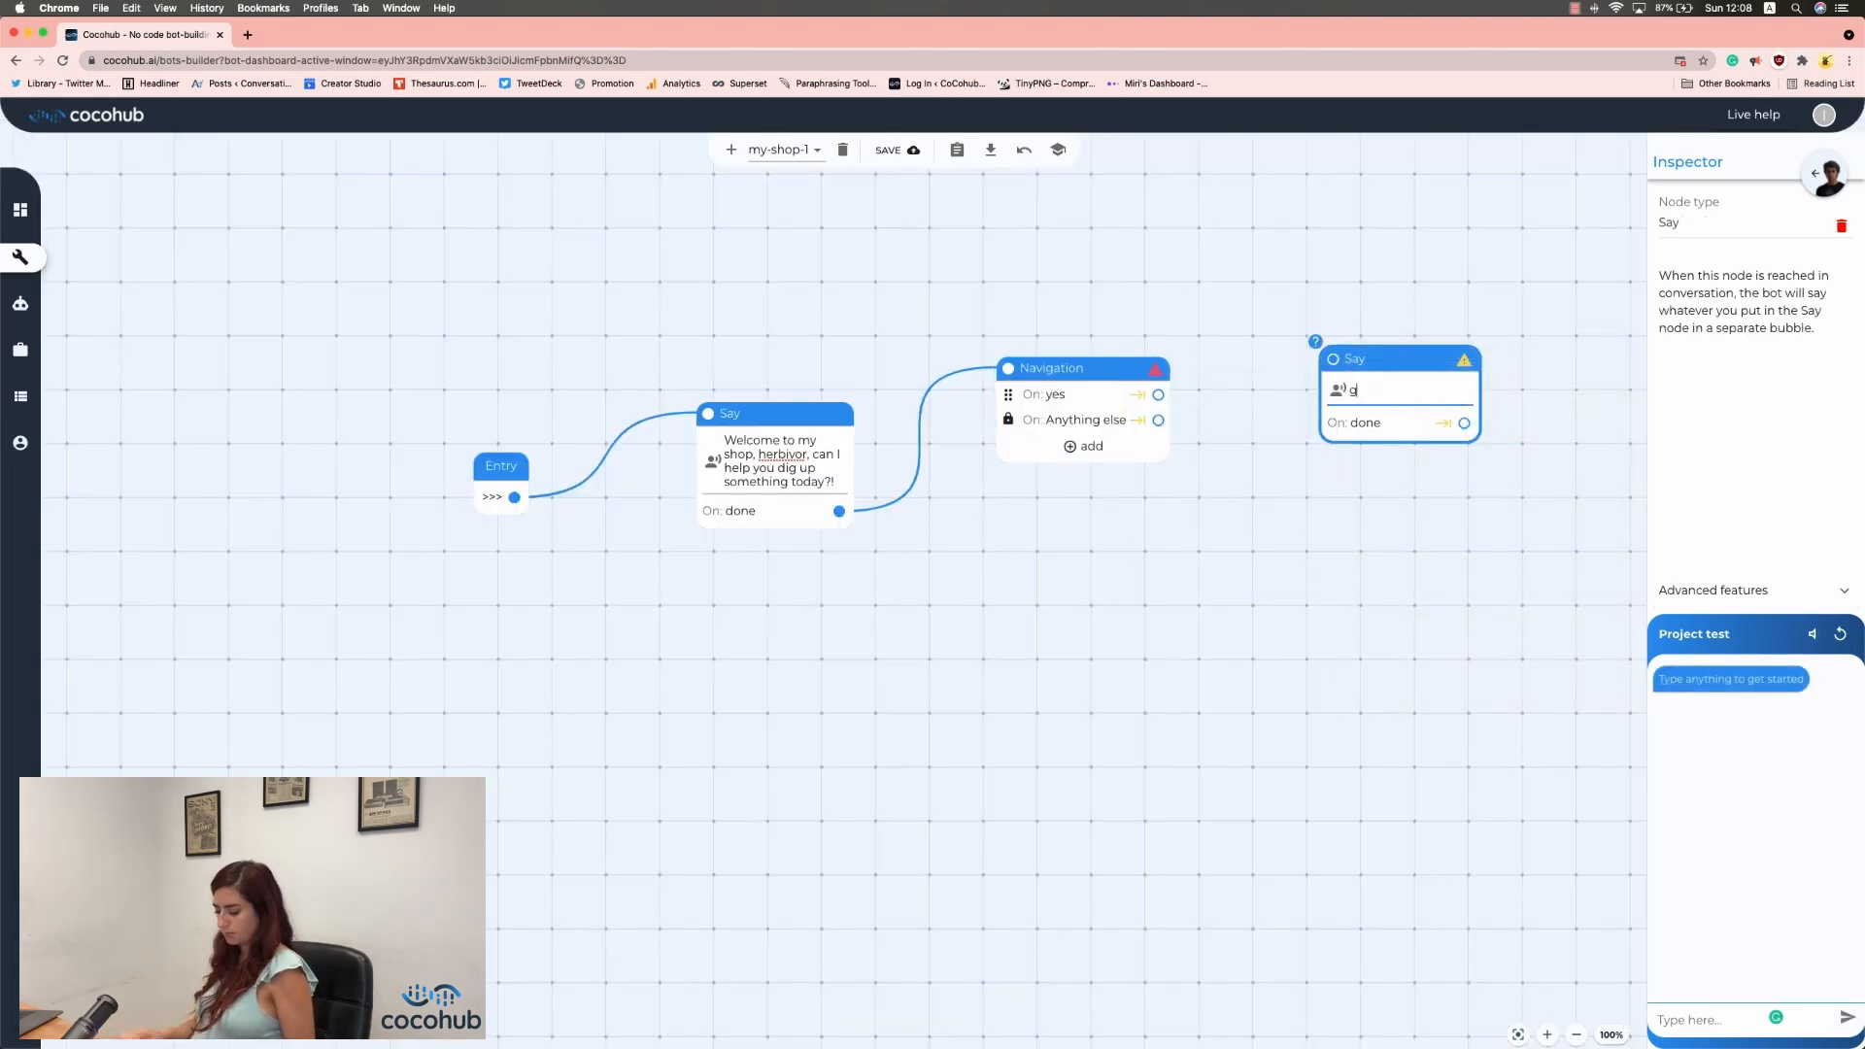
pyautogui.write('Great. How abotu')
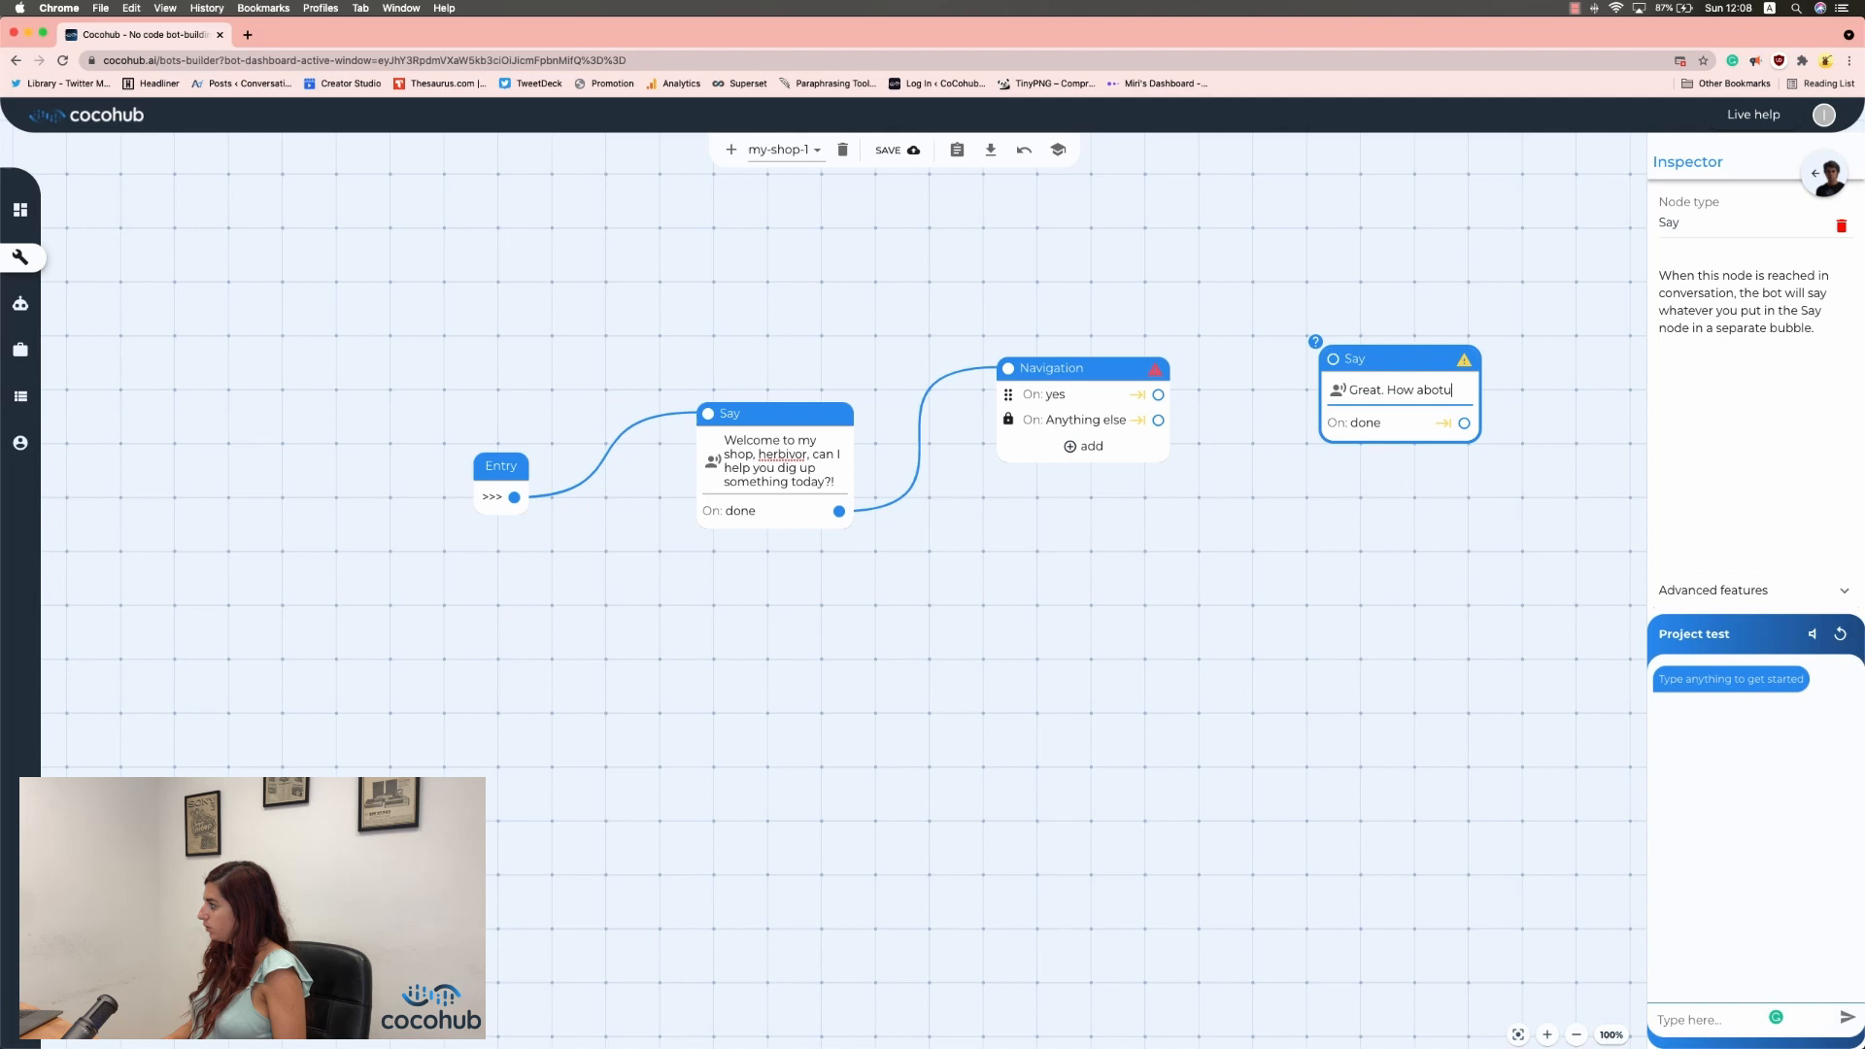
pyautogui.write('some')
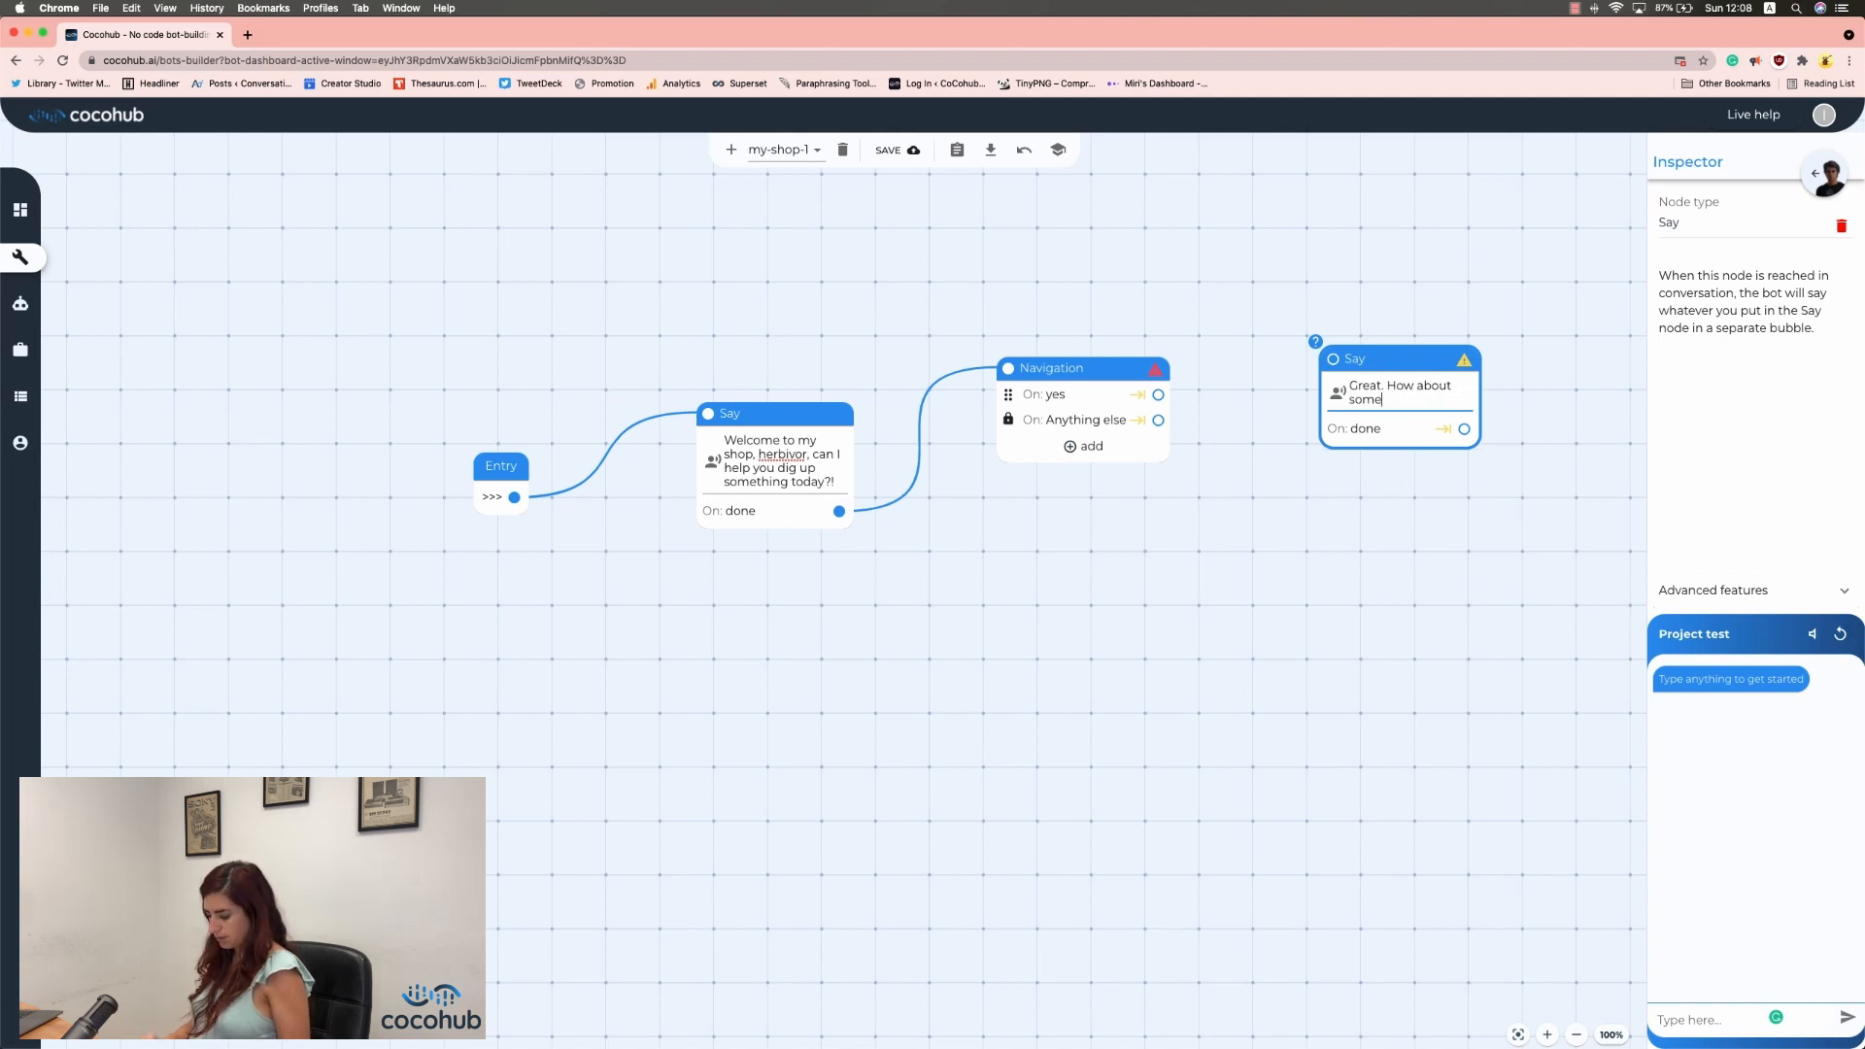
pyautogui.write('new sales?')
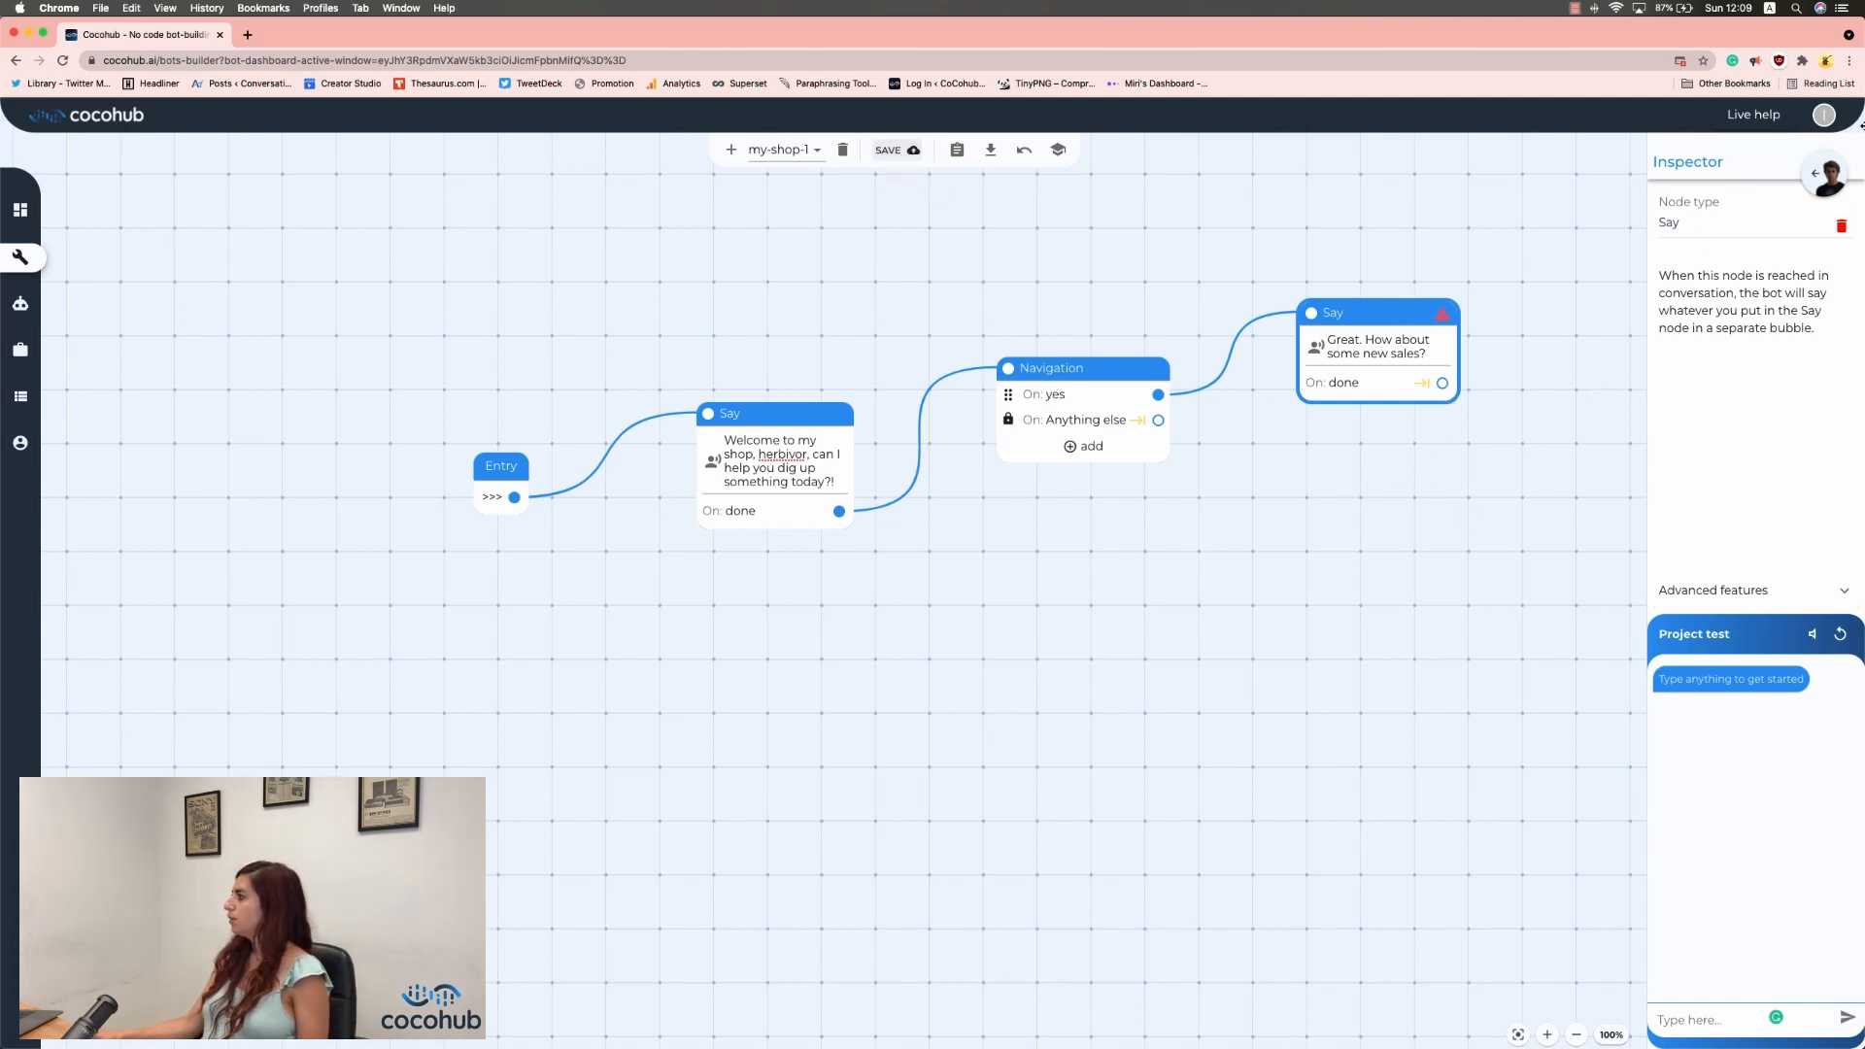
pyautogui.click(894, 149)
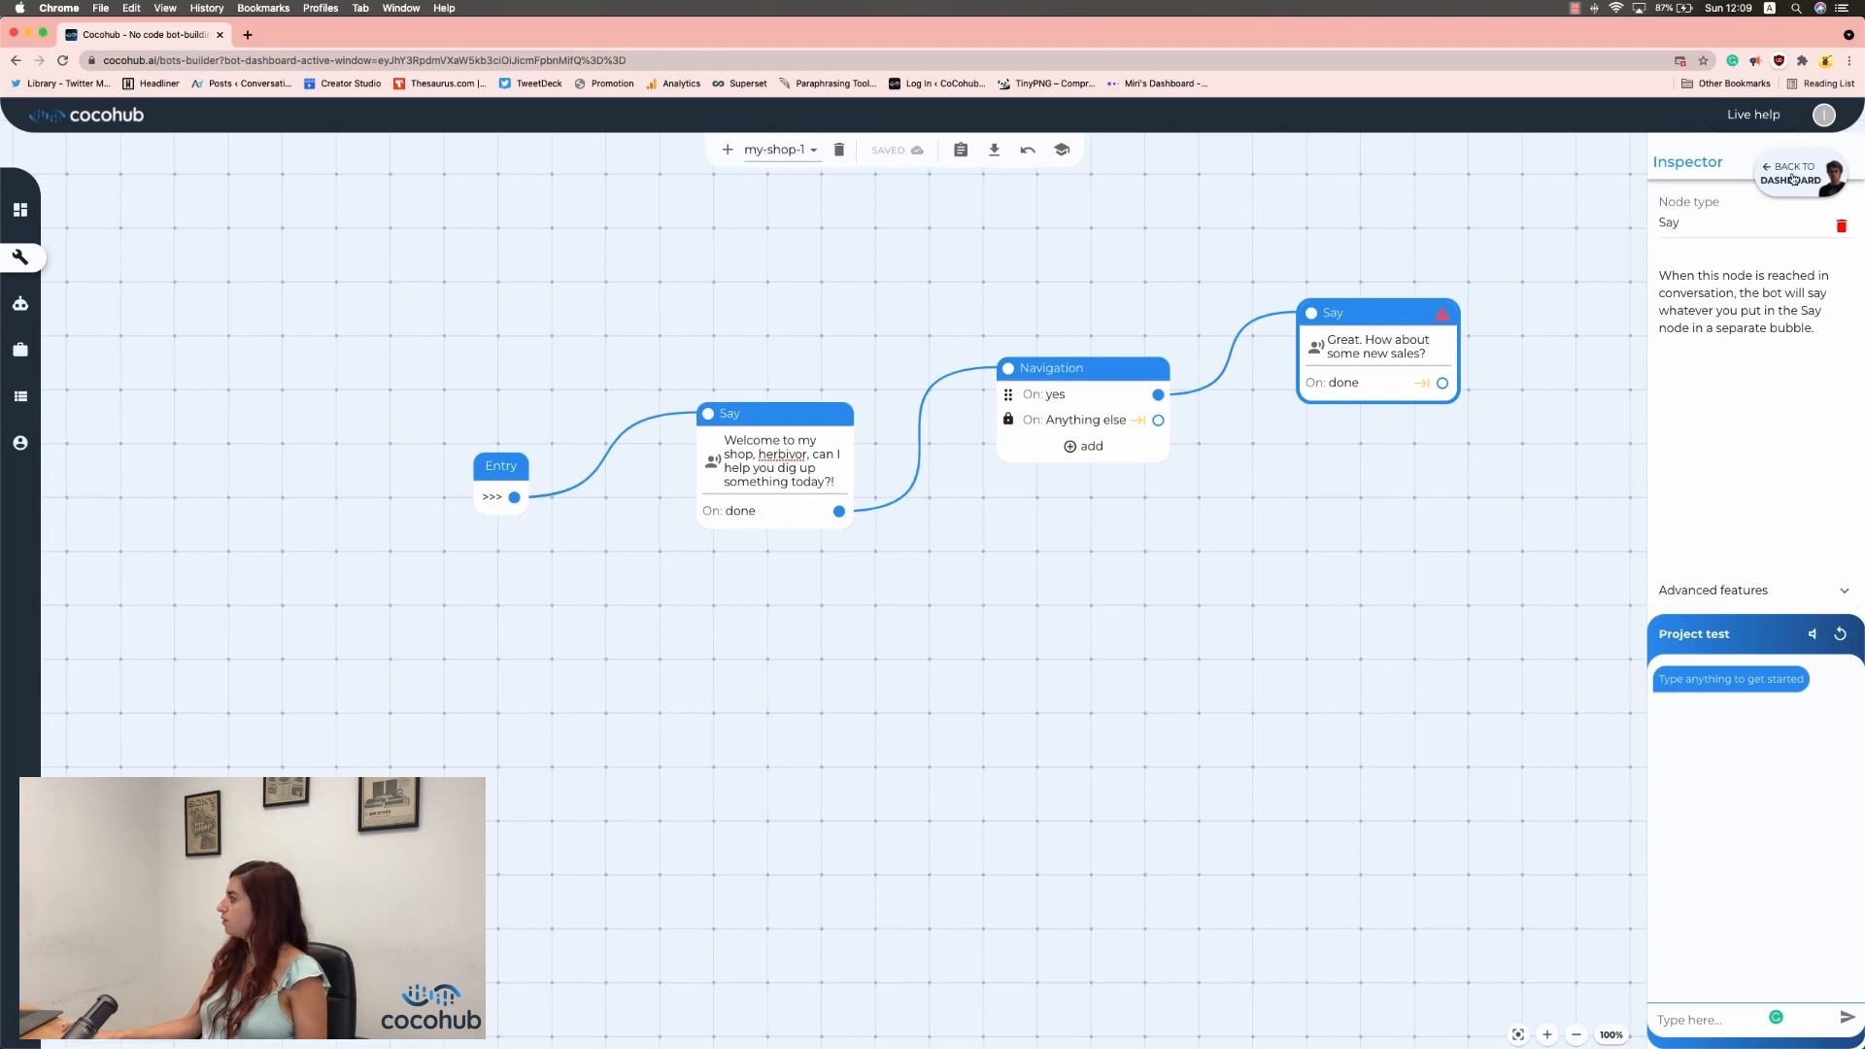
# Return to the bot dashboard and start a phone test of the bot.
pyautogui.click(1791, 173)
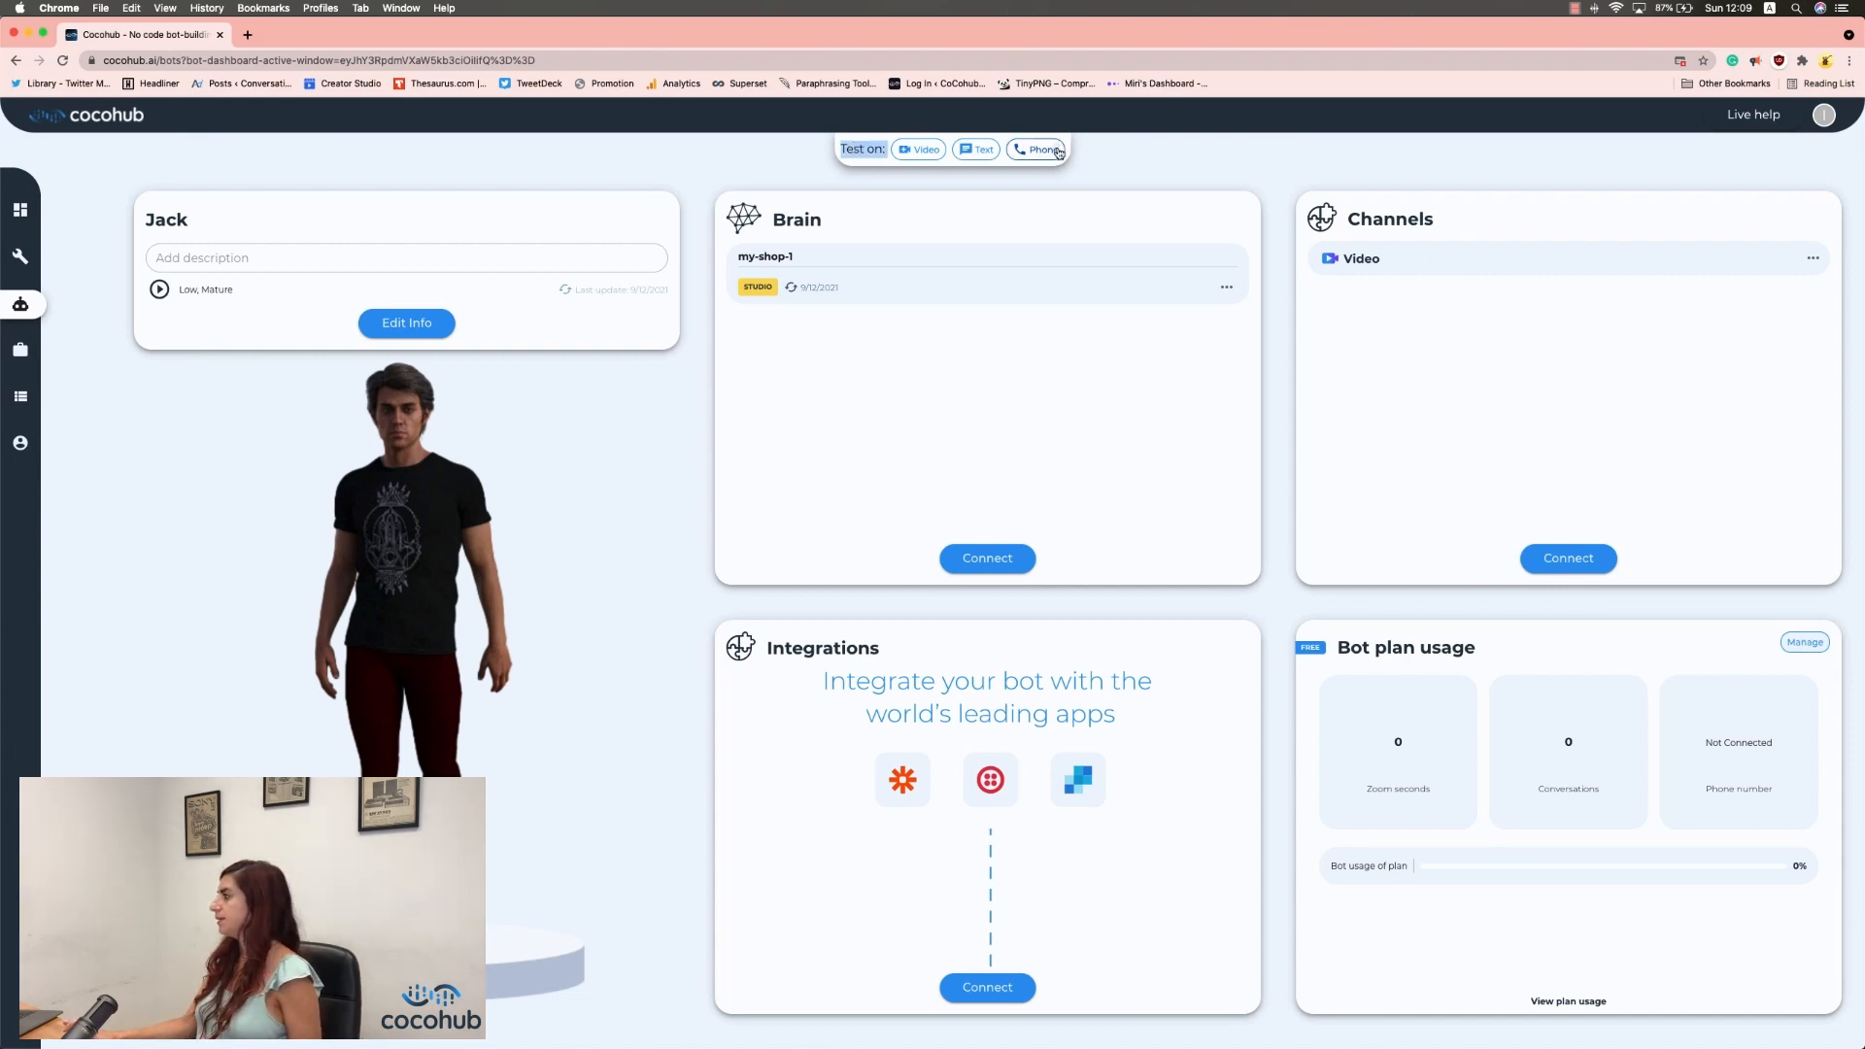
pyautogui.click(1037, 149)
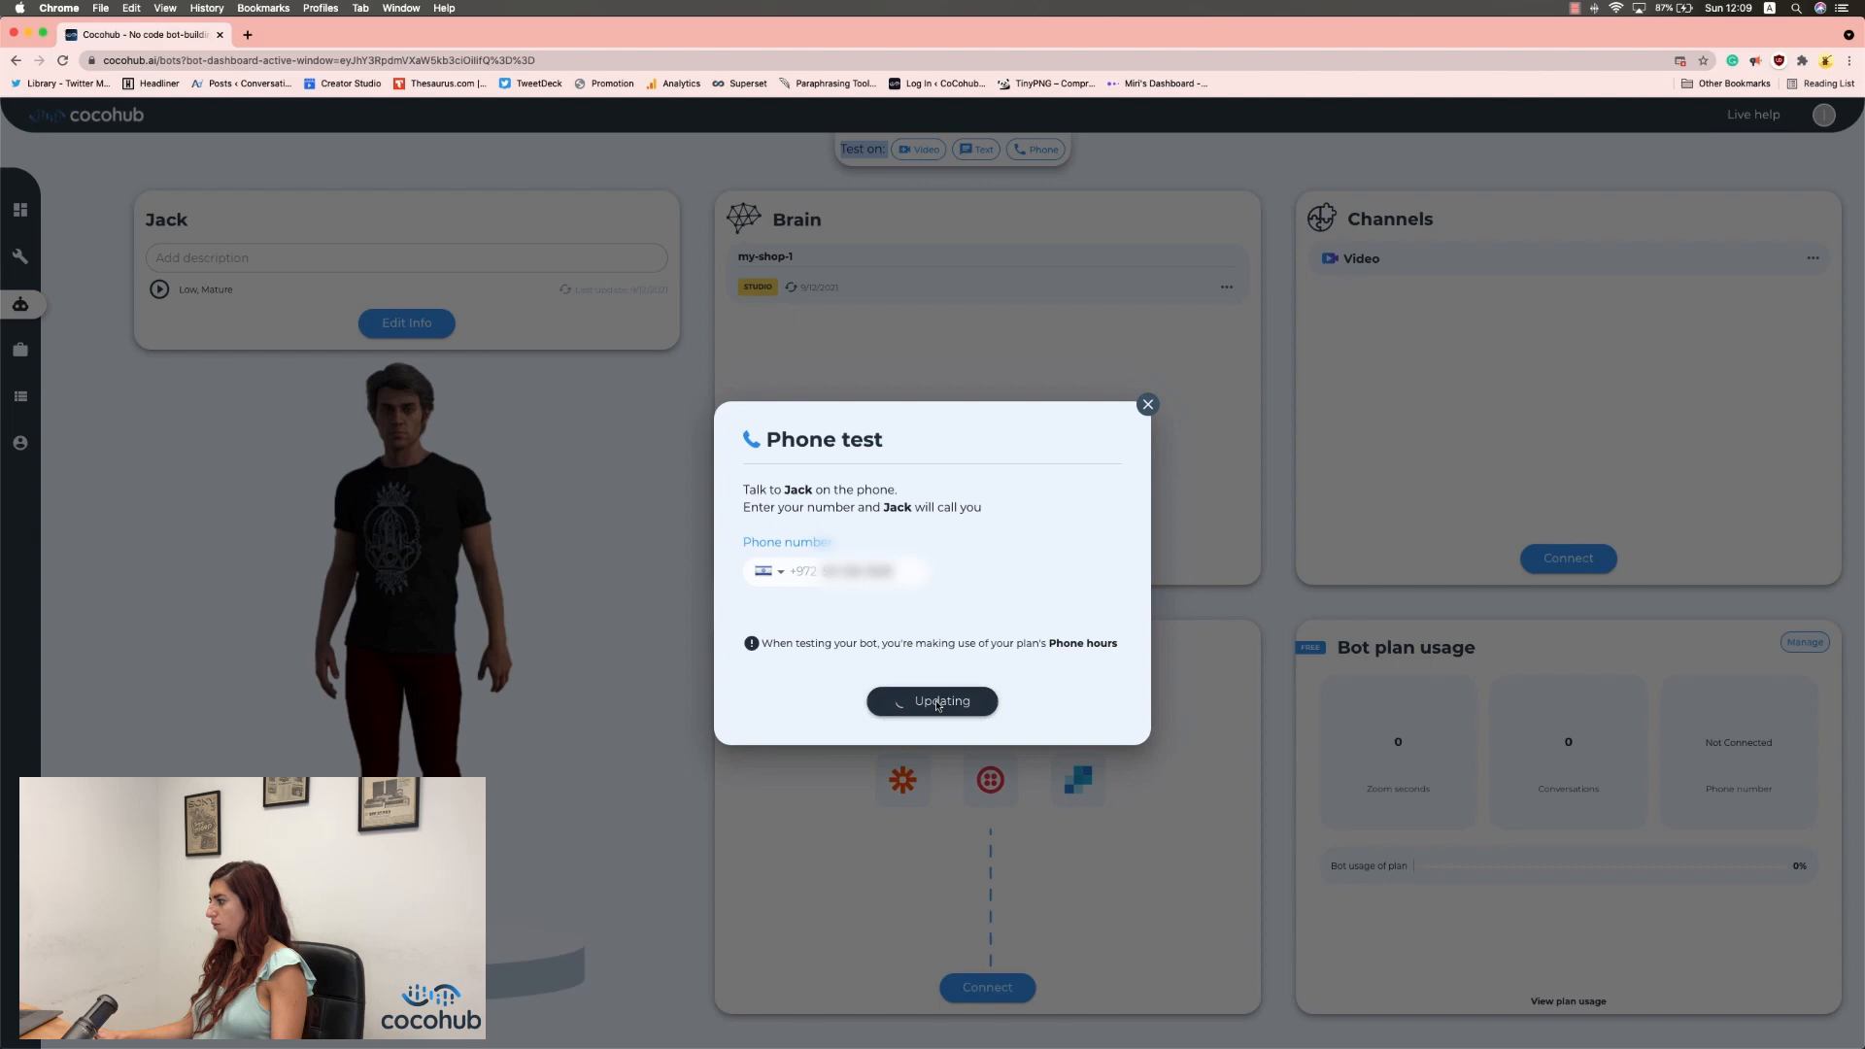
# Submit the phone number for the test call and dismiss the confirmation.
pyautogui.click(931, 700)
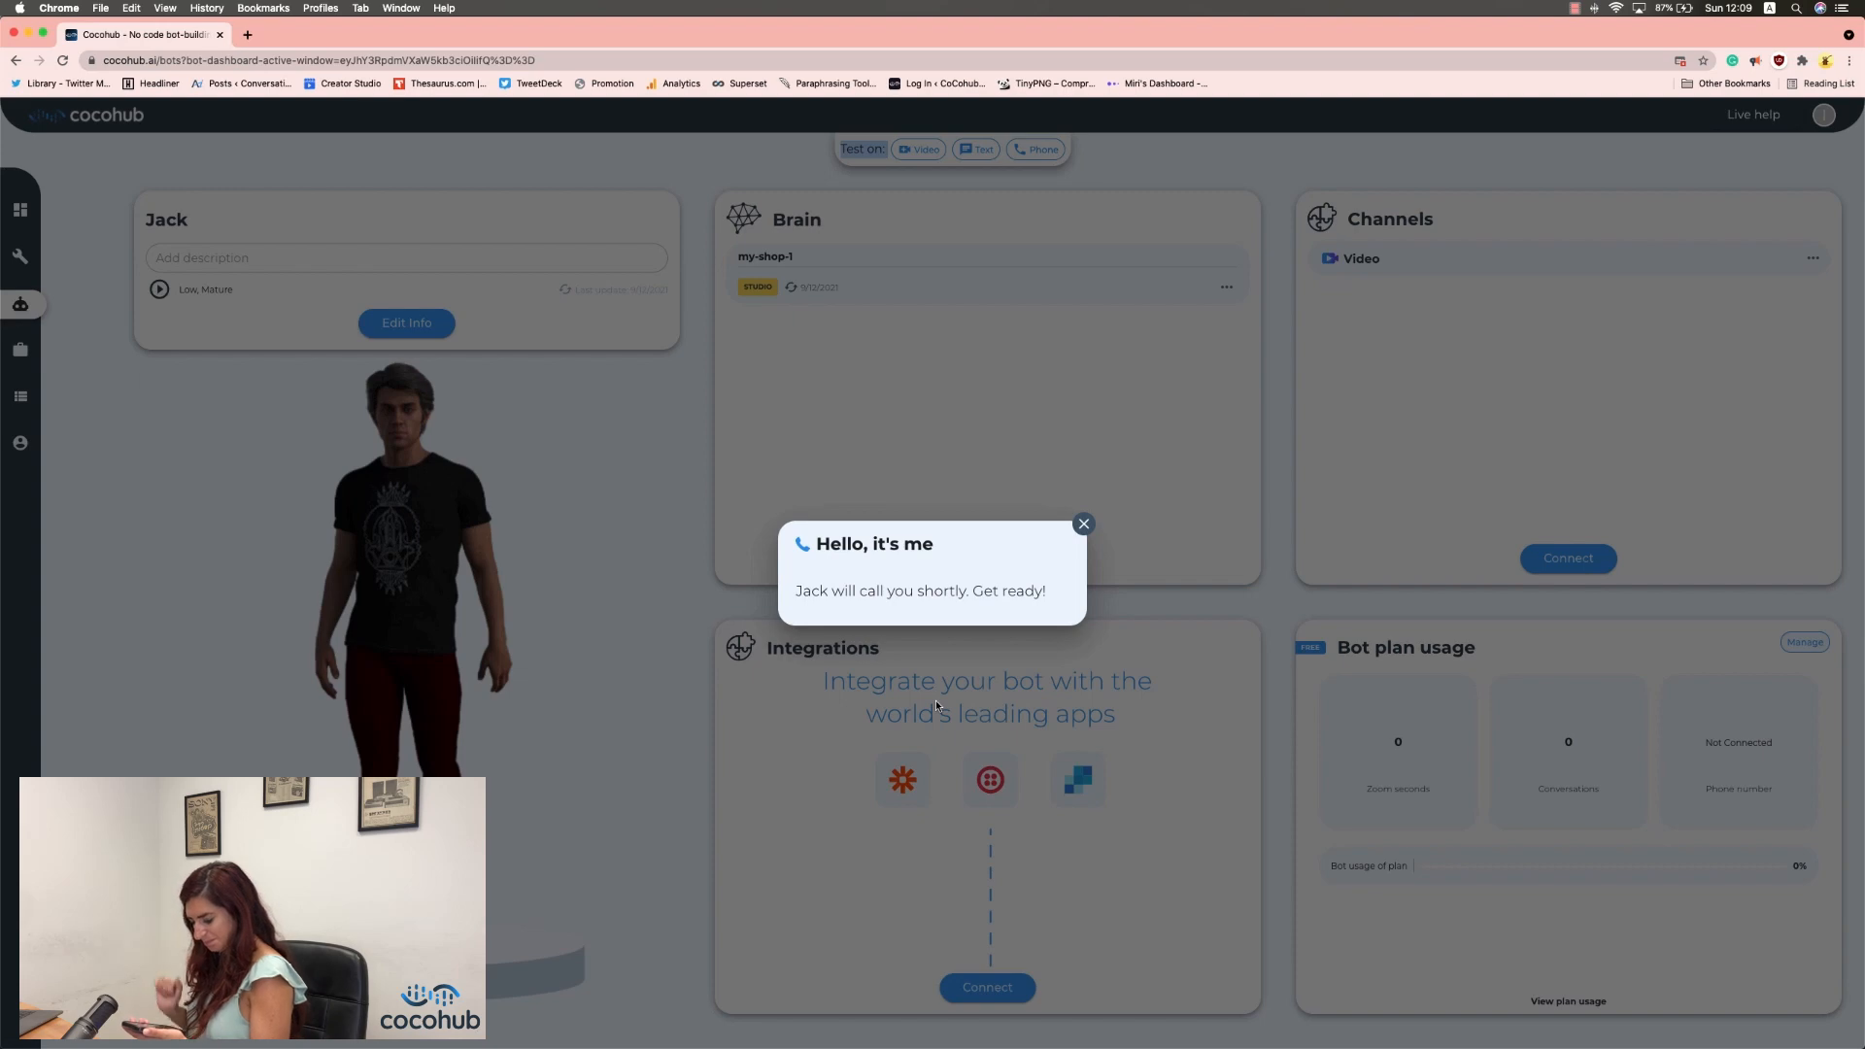
pyautogui.click(1082, 524)
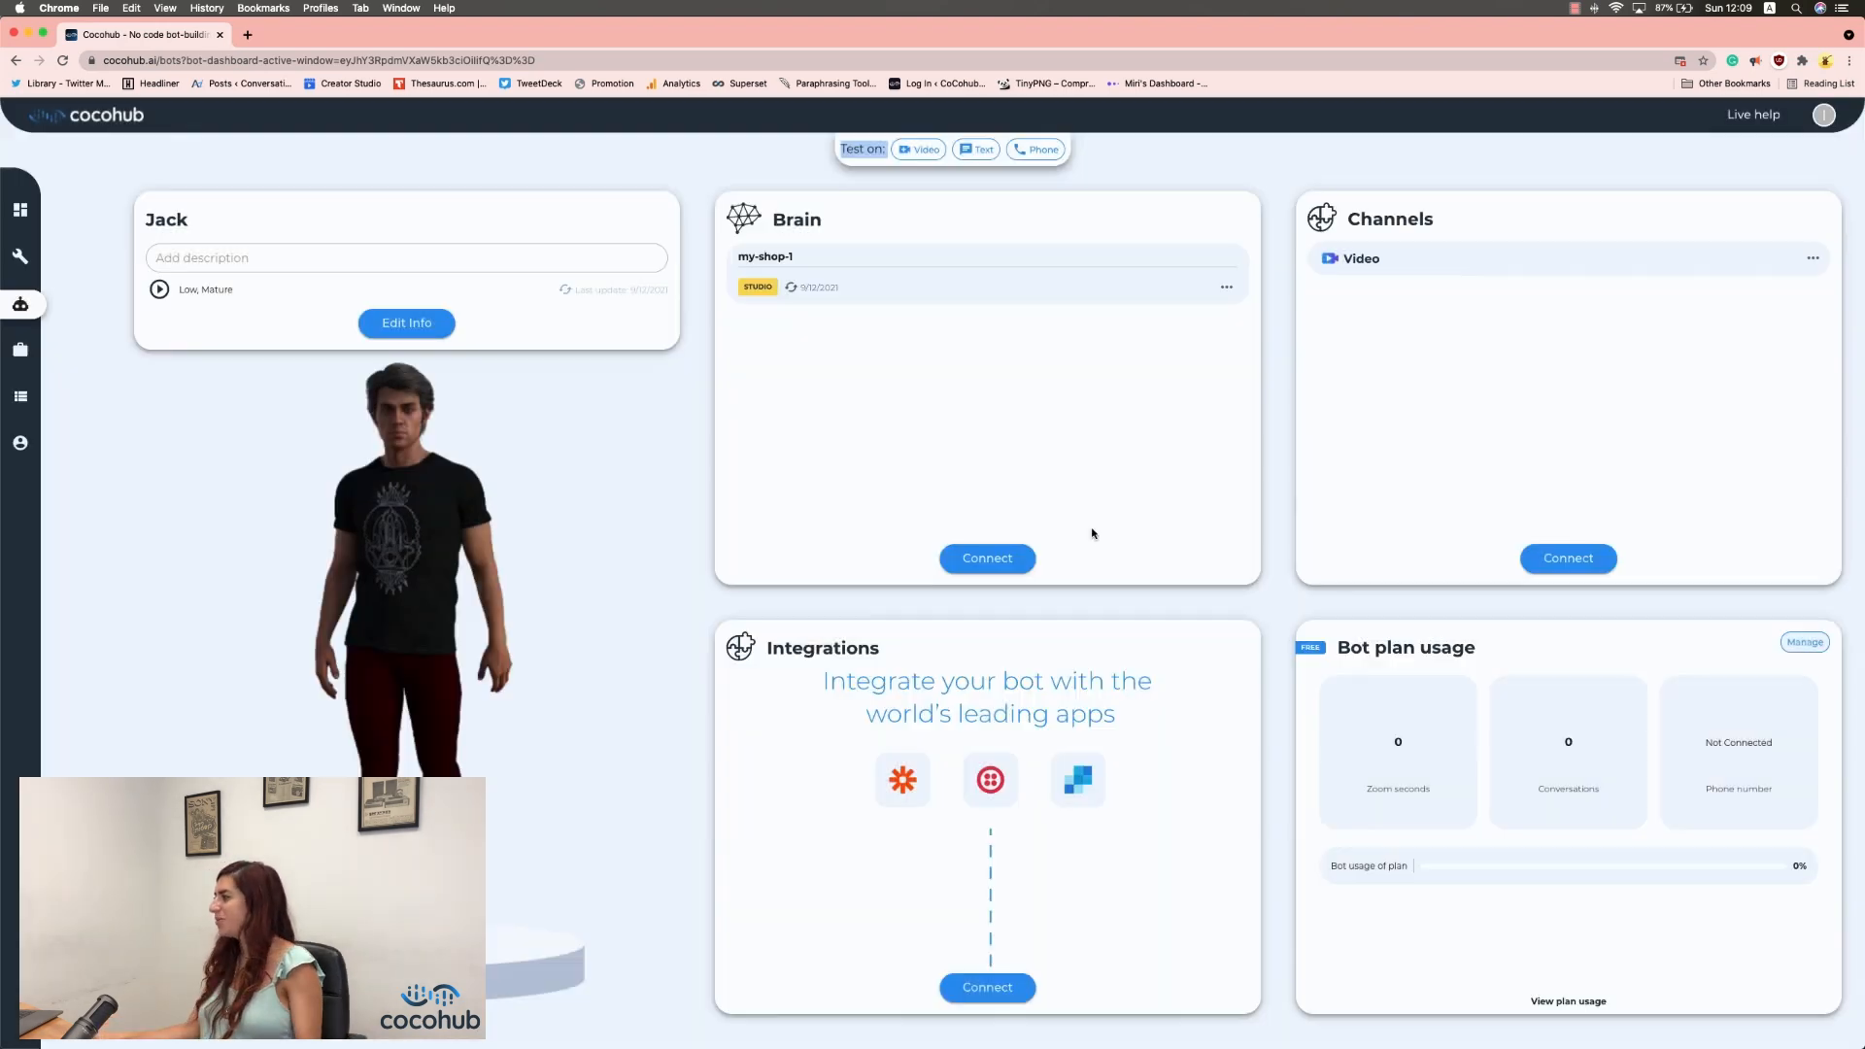